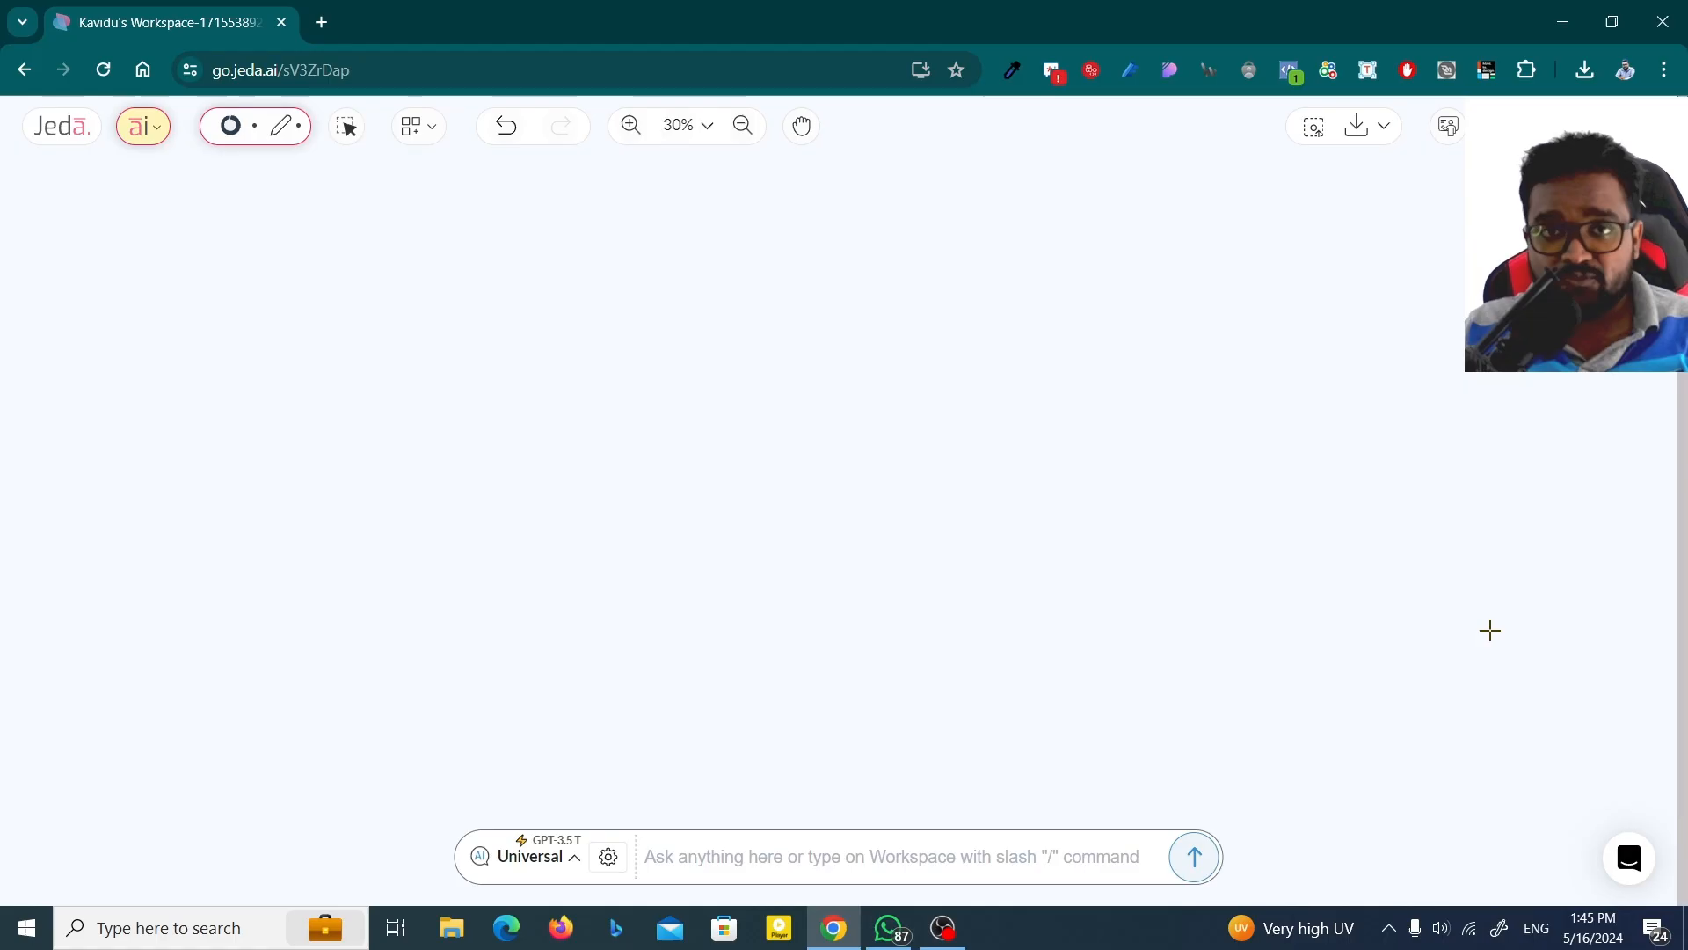
mouse_move(499, 331)
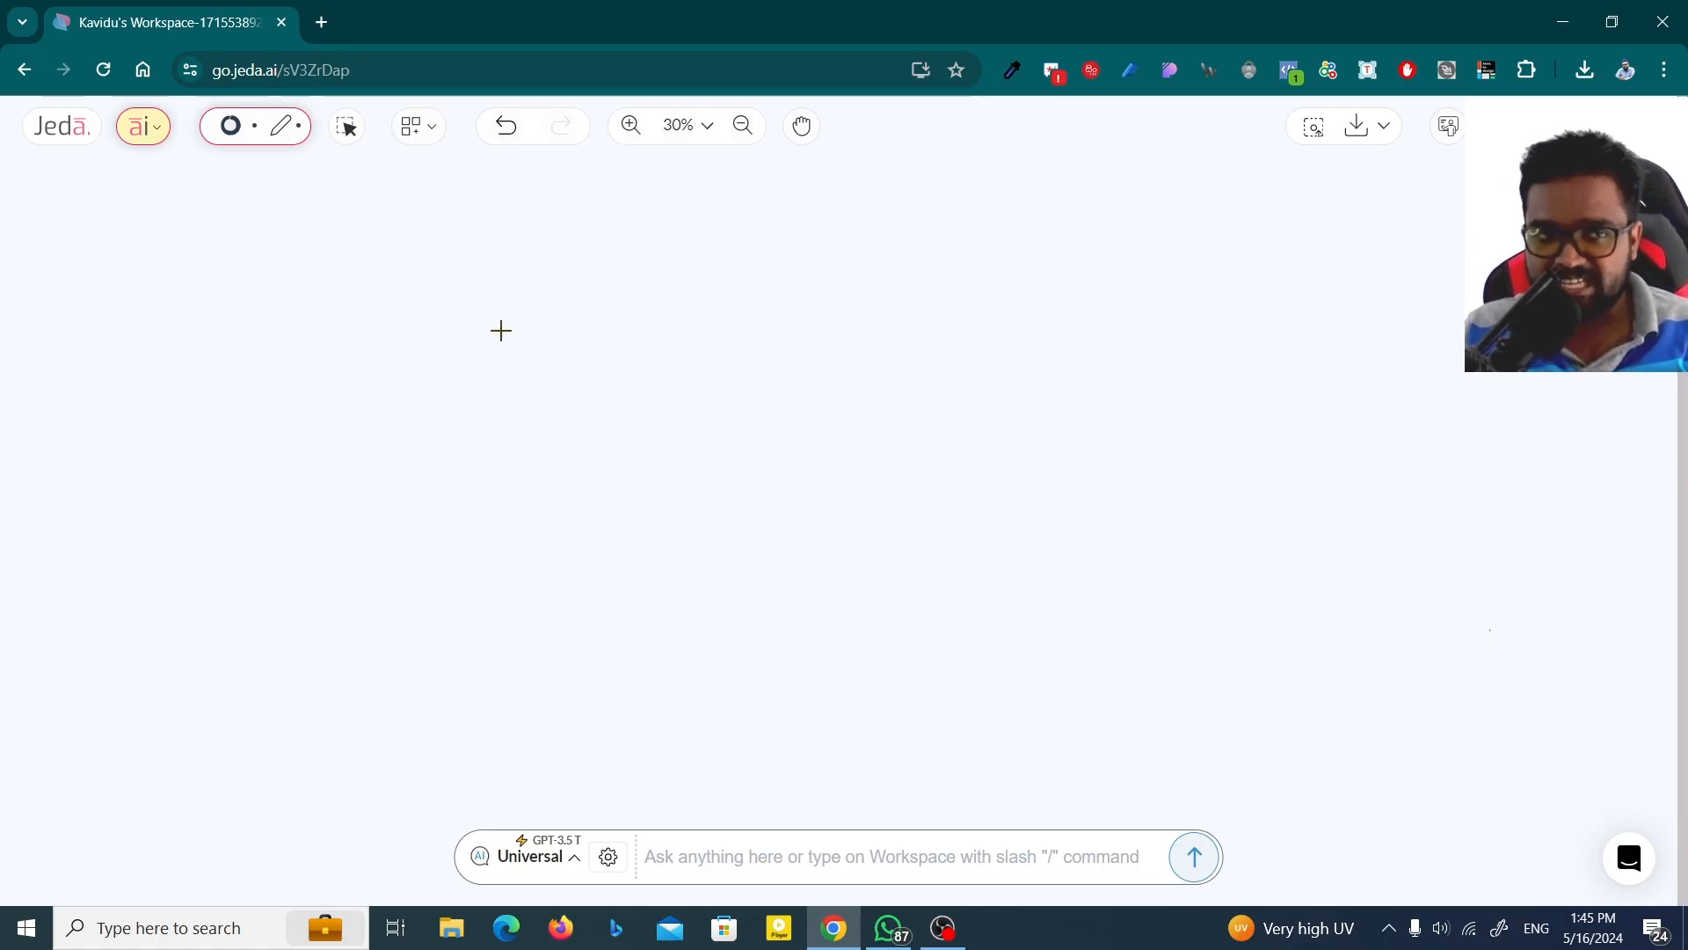
mouse_move(347, 127)
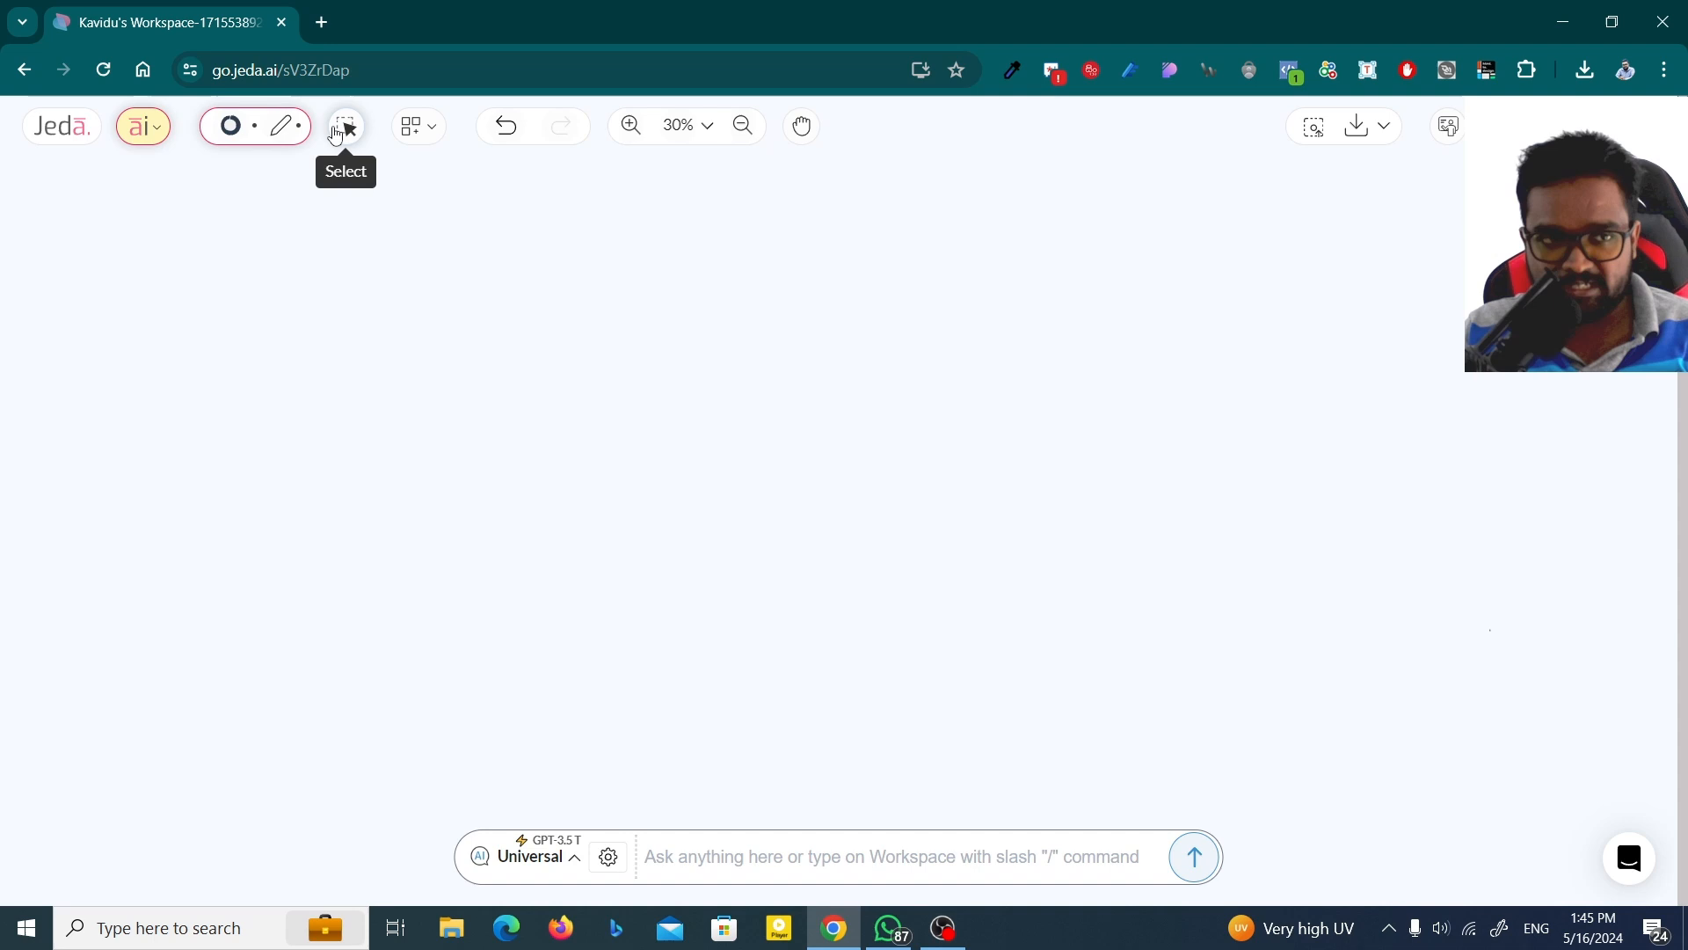
Place a small balloons icon from the Add-ons icon library onto the blank canvas.
click(410, 127)
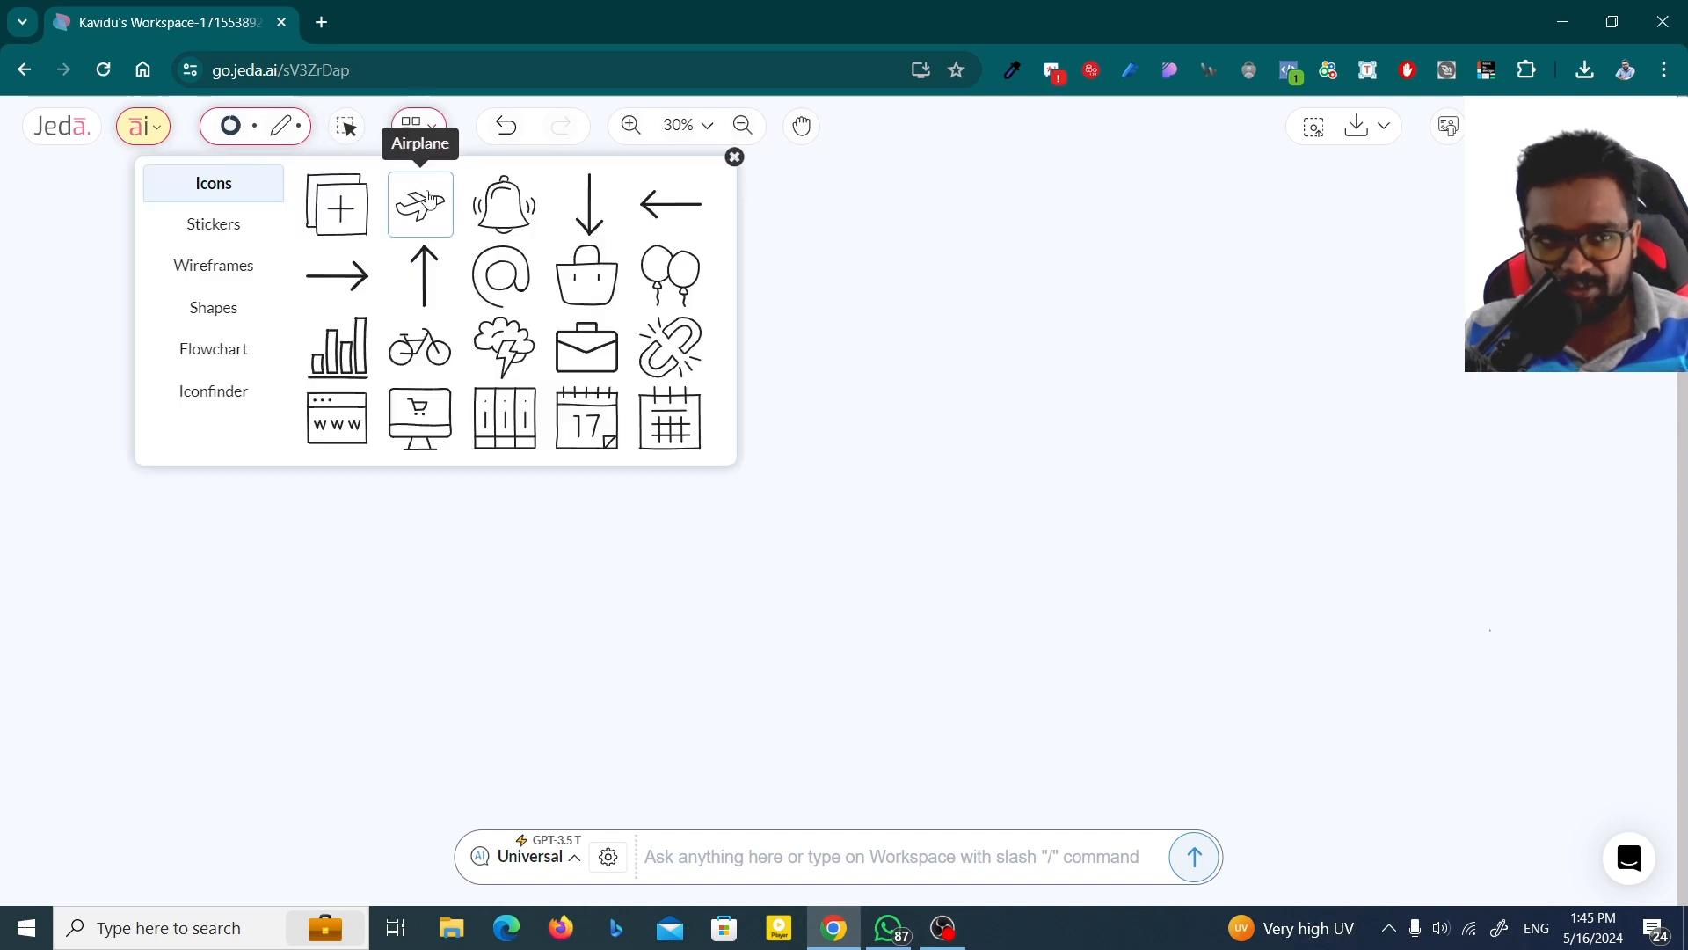
mouse_move(502, 277)
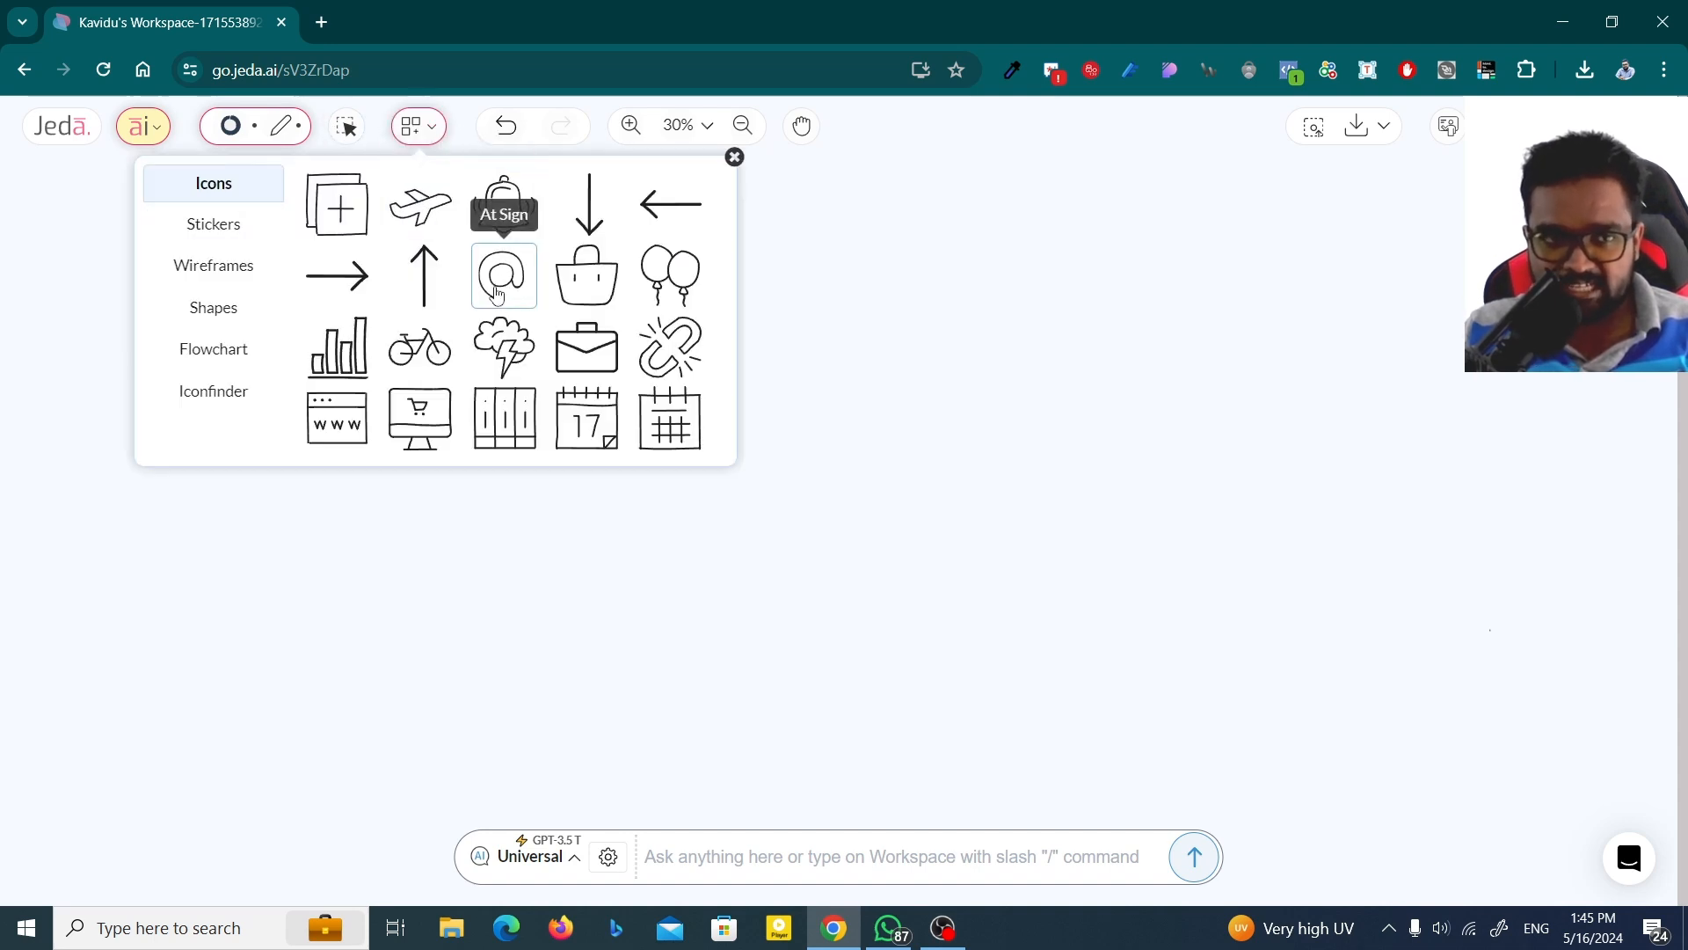
click(669, 276)
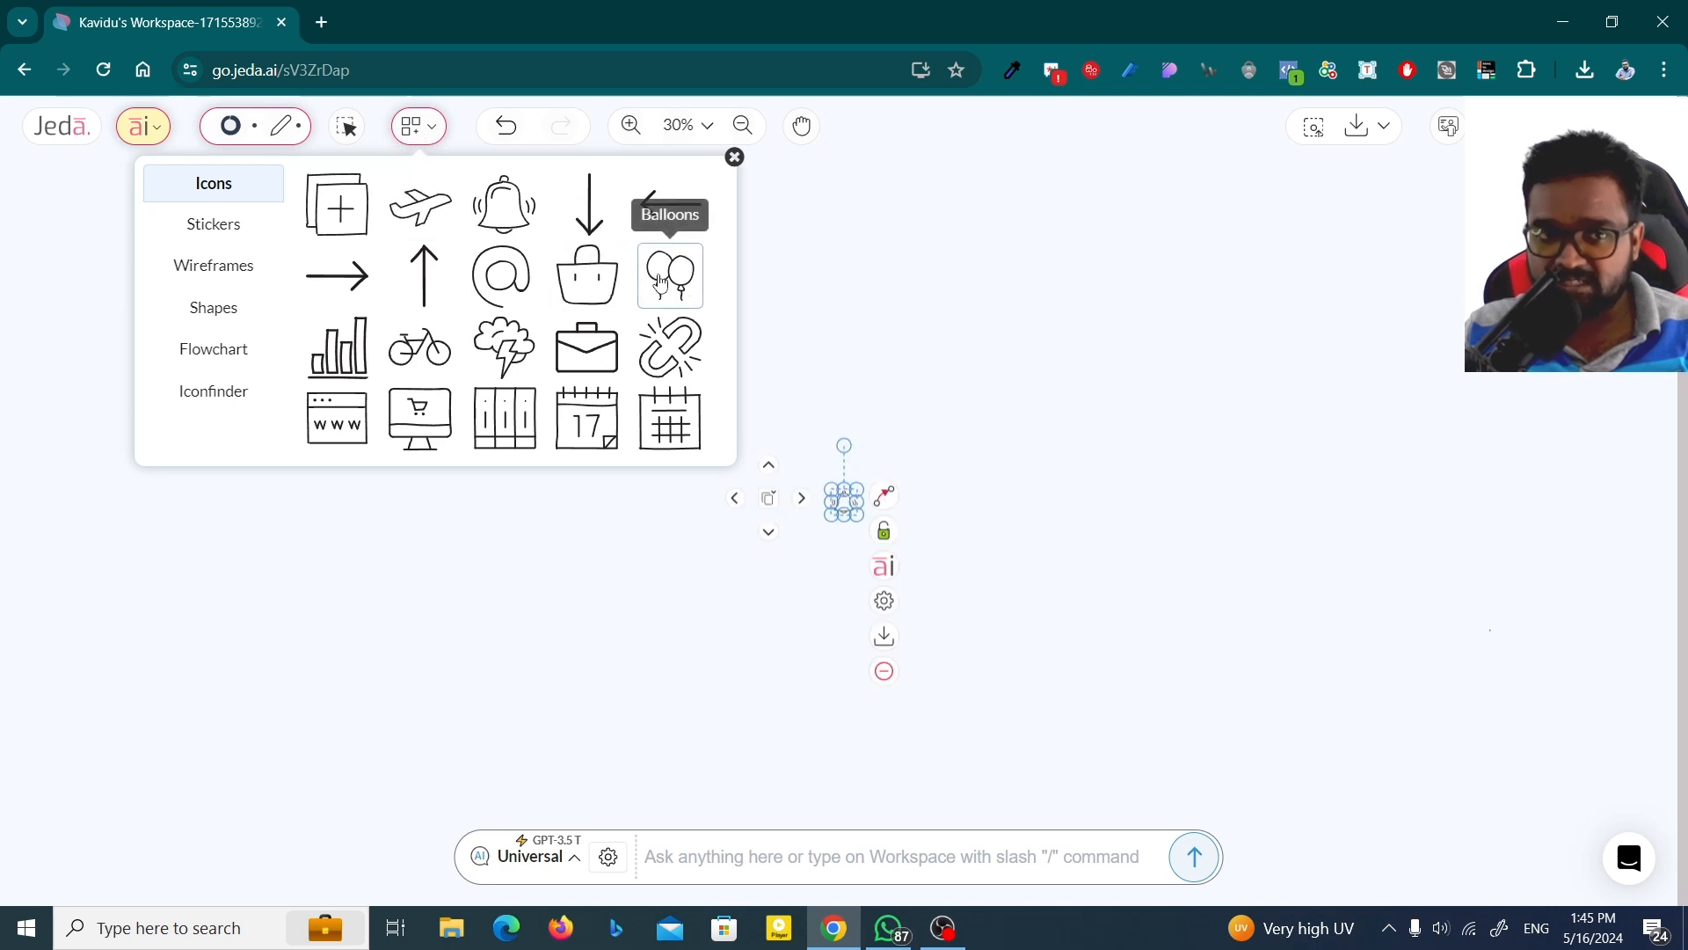
mouse_move(420, 346)
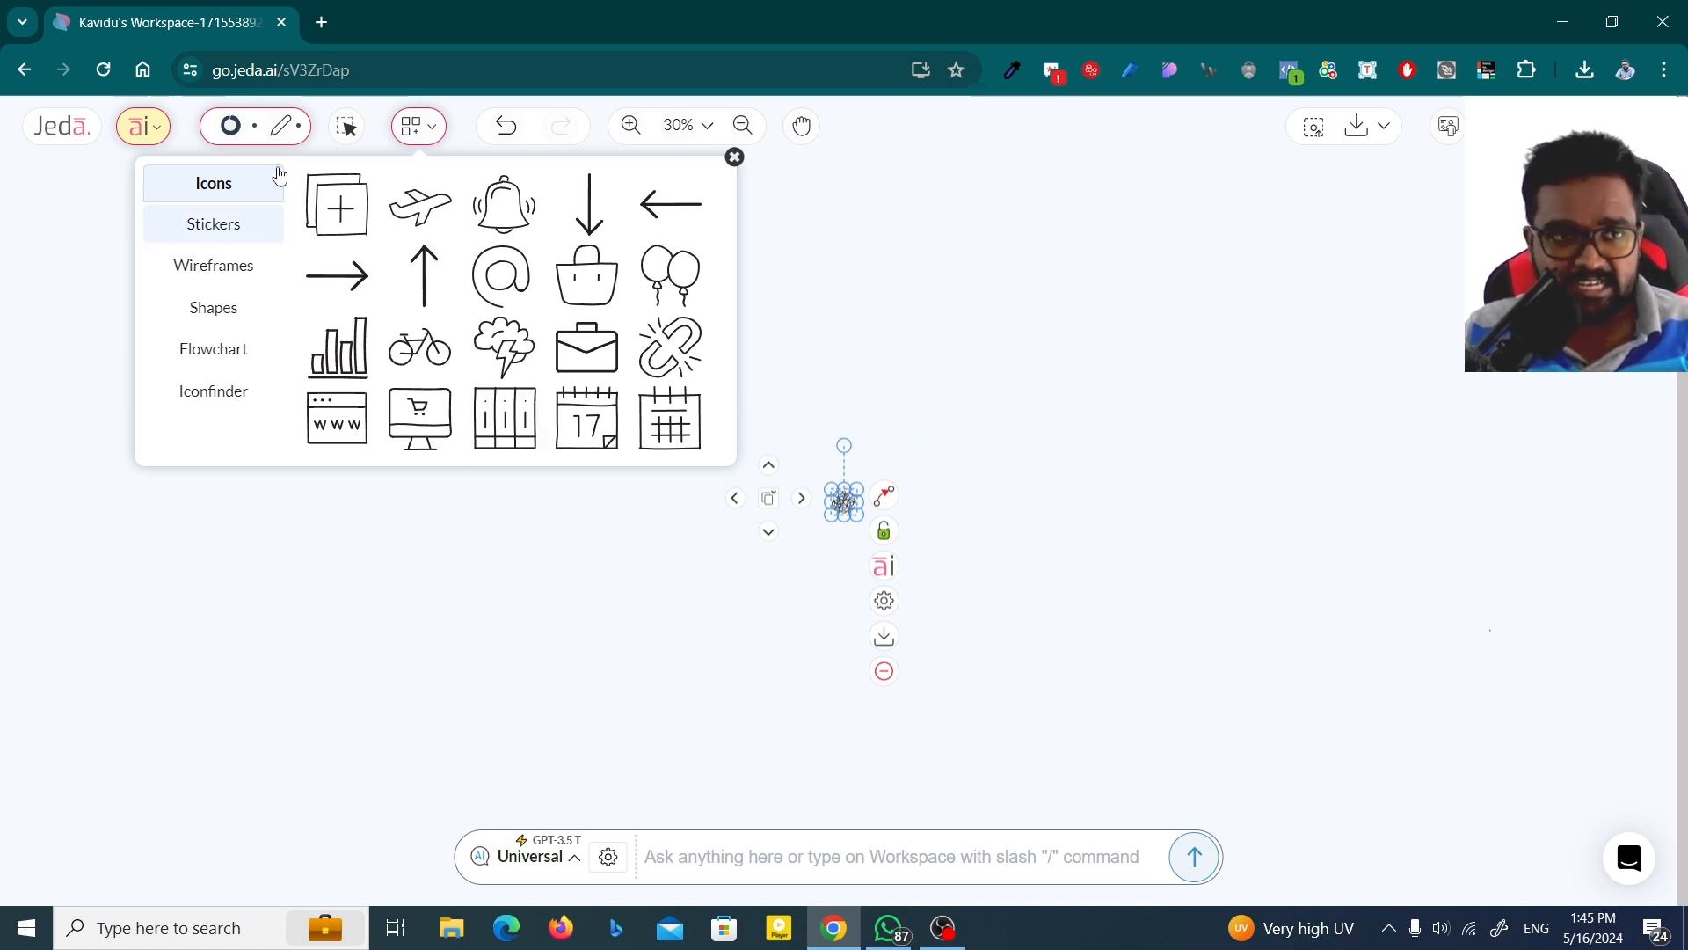
Keep the airplane, balloons and bicycle icons on the board and delete the bell icon.
click(346, 127)
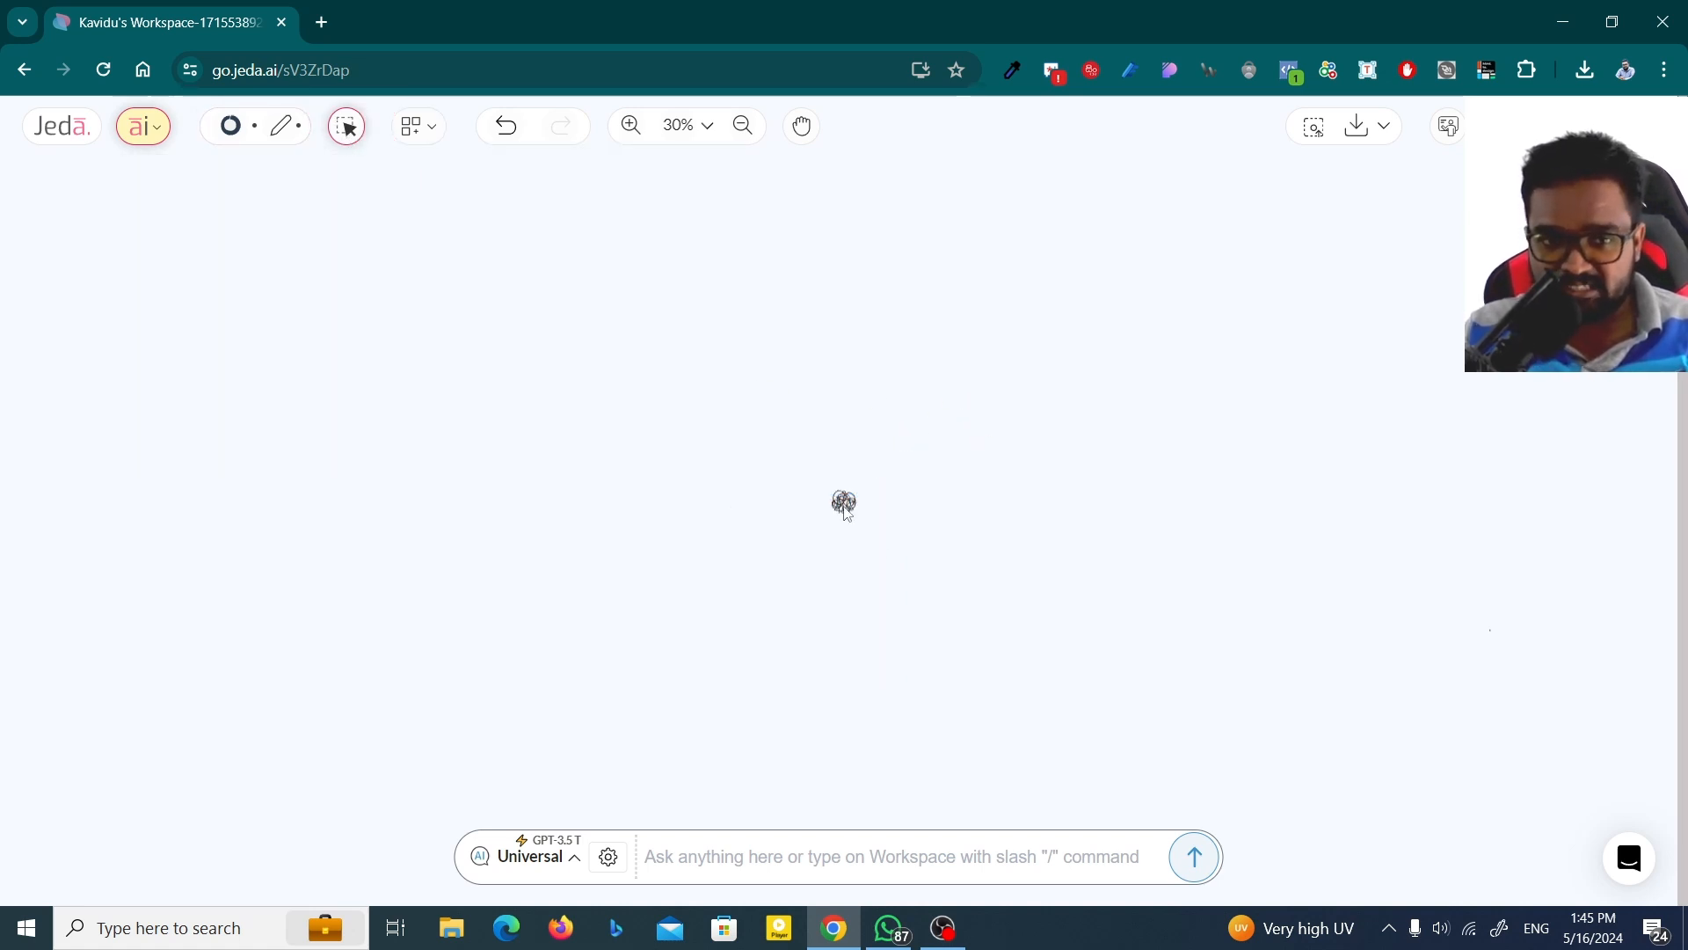
click(632, 125)
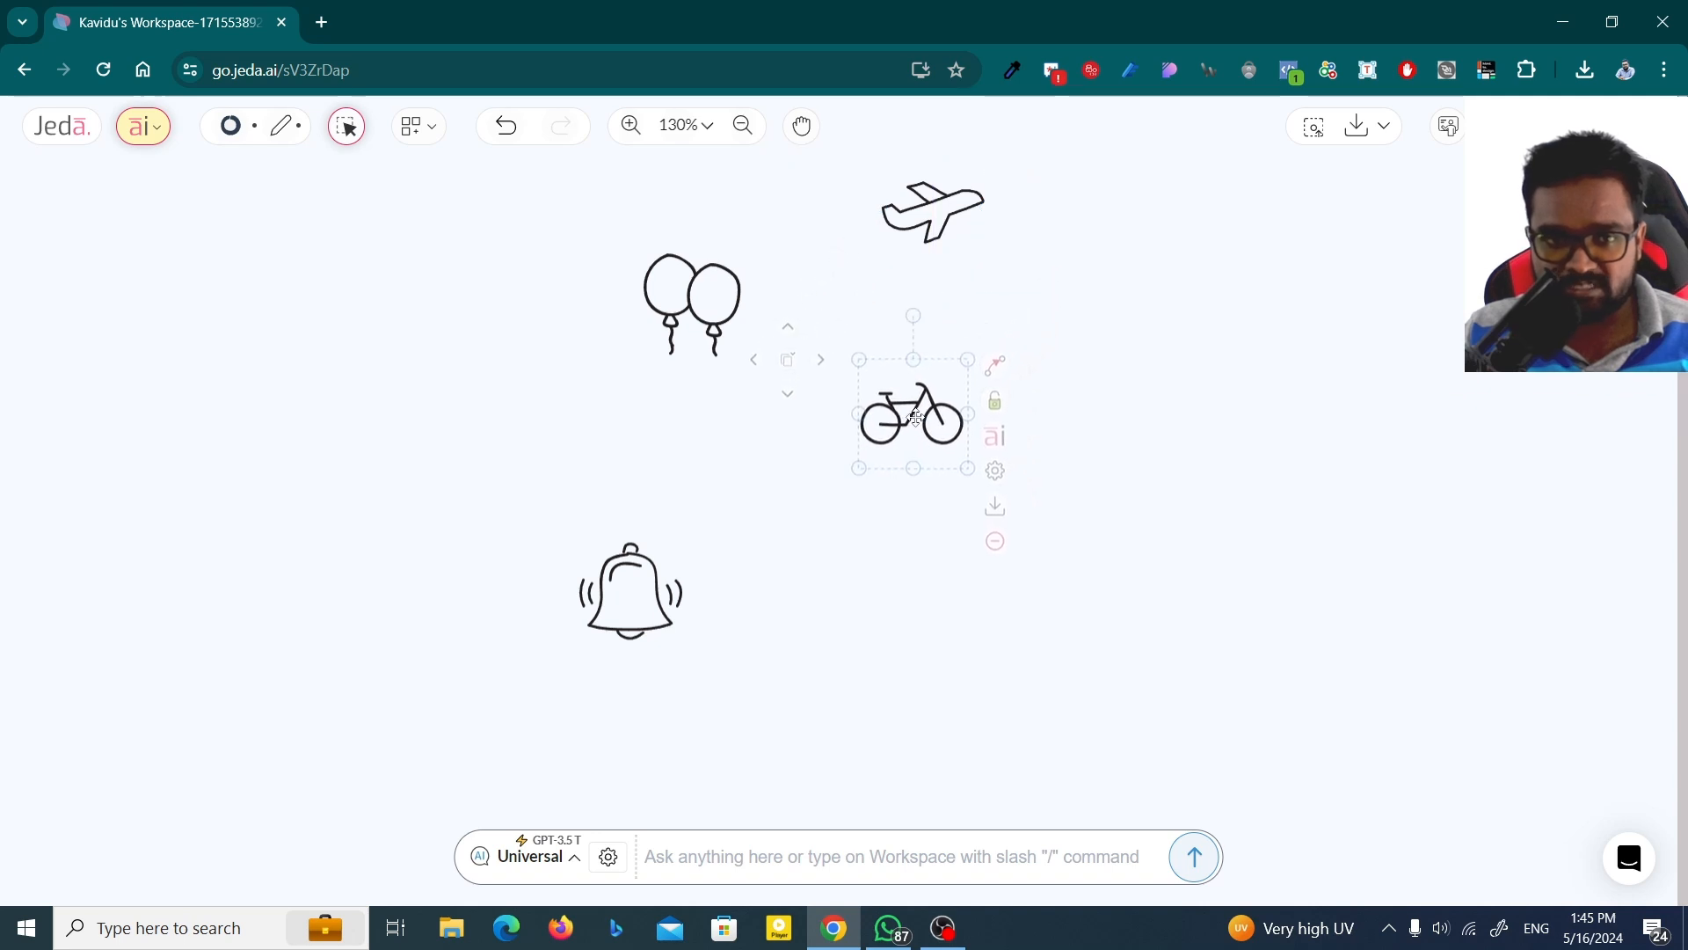
click(630, 593)
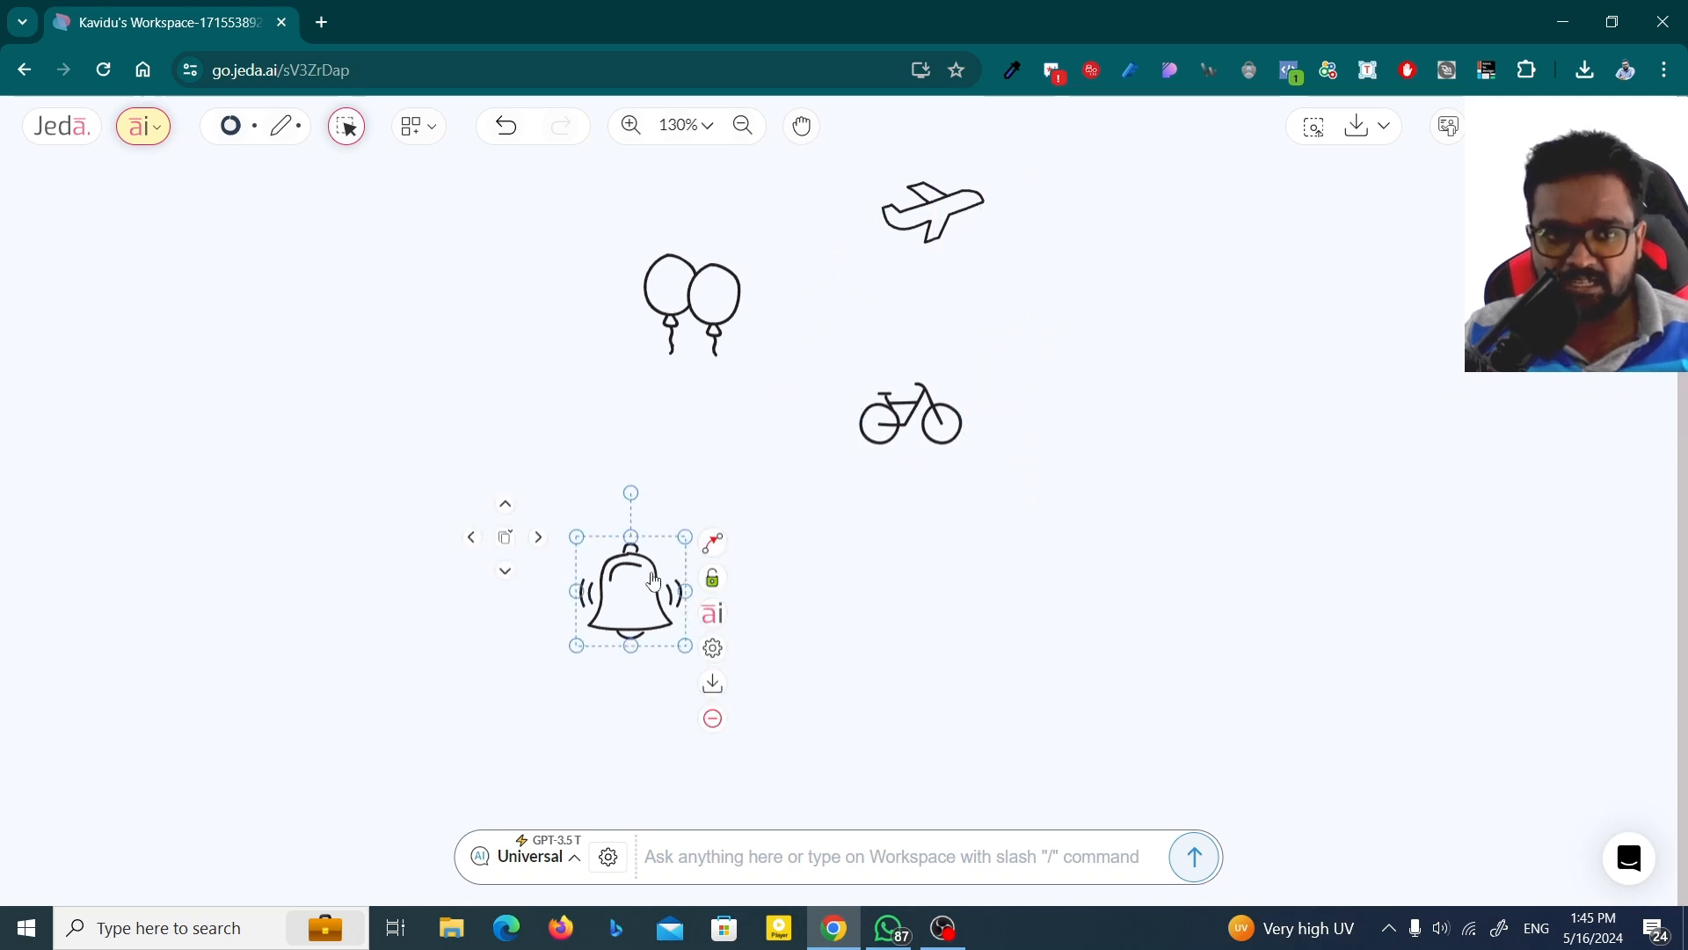
click(712, 718)
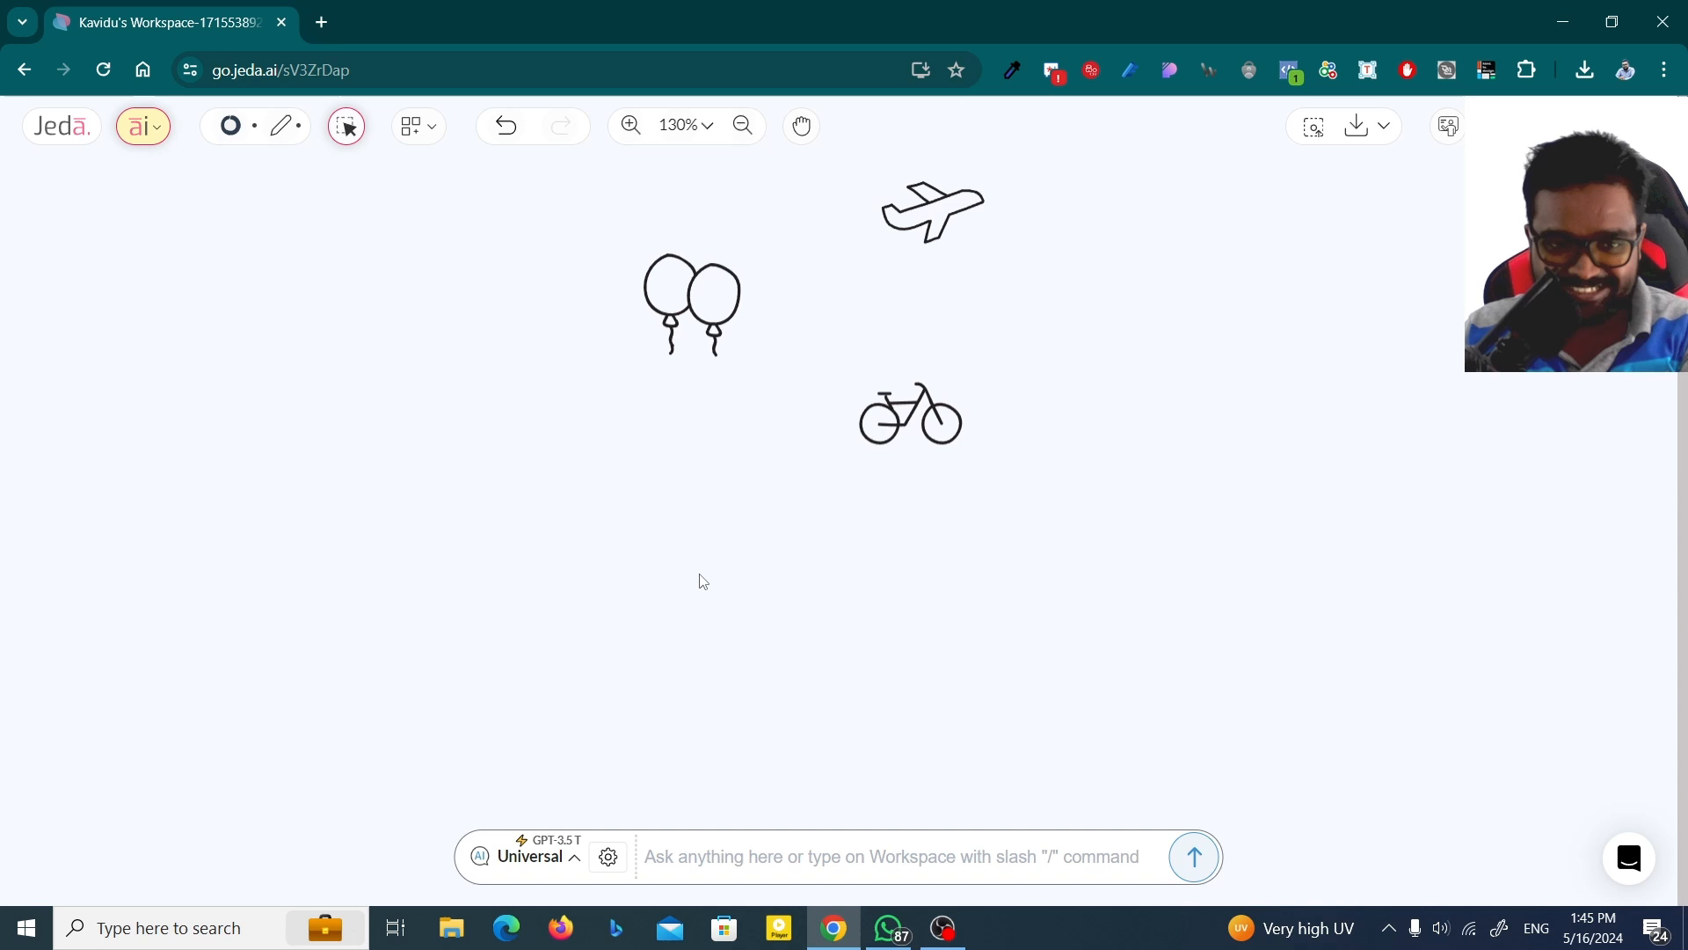
mouse_move(268, 299)
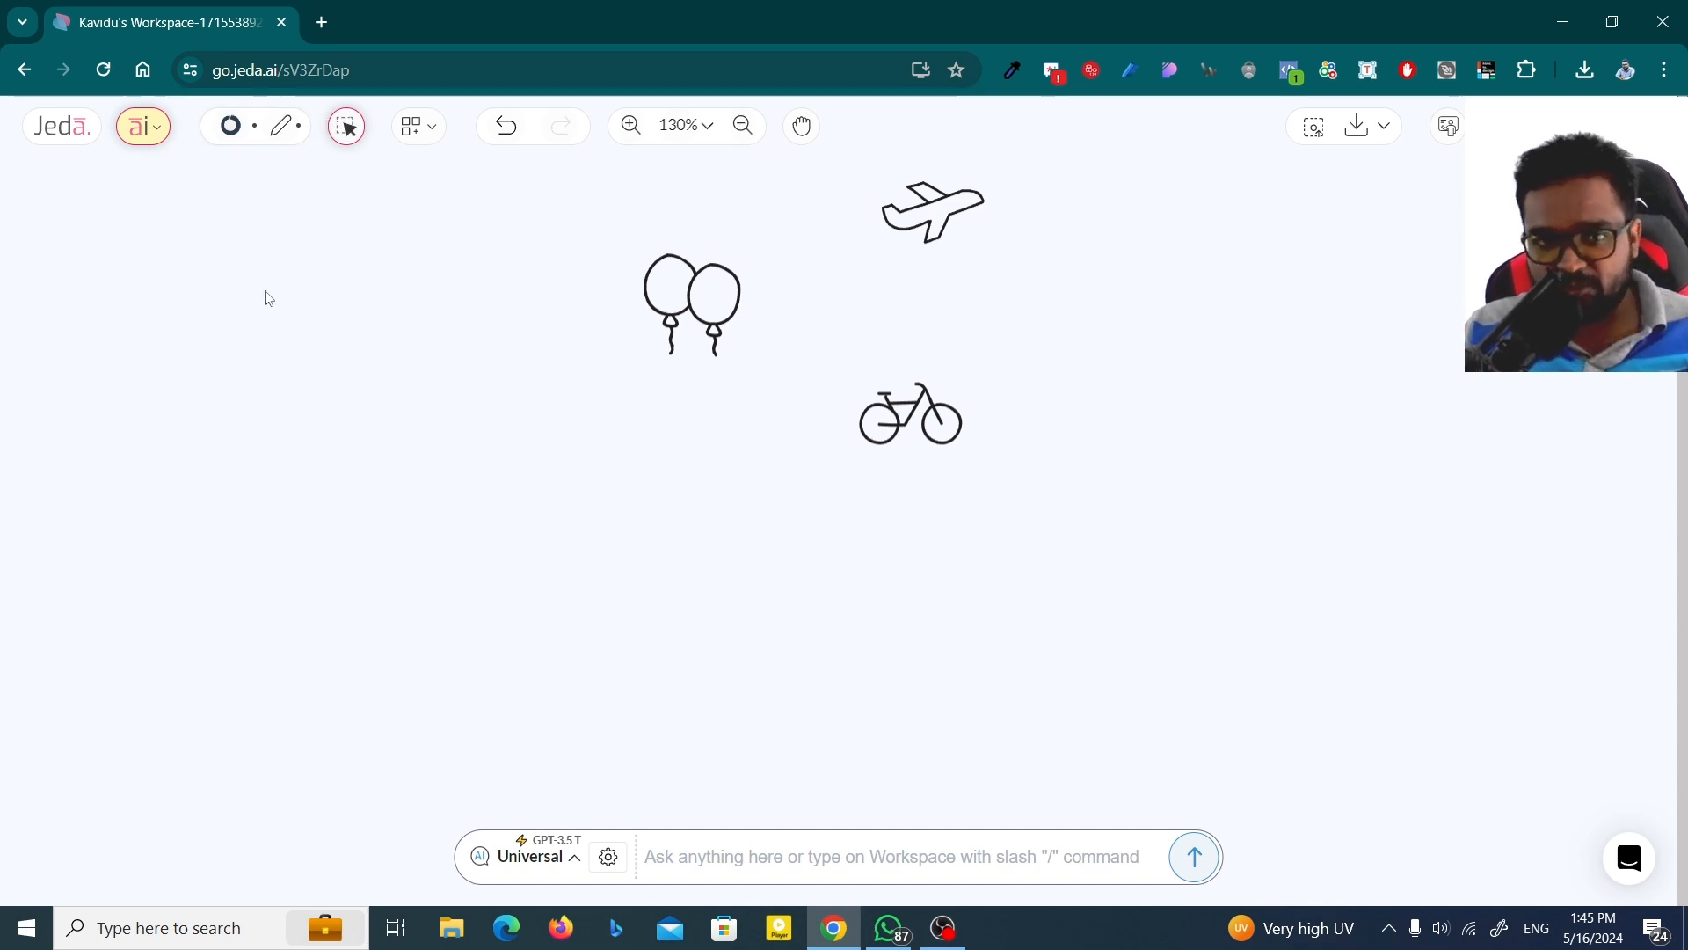
mouse_move(418, 127)
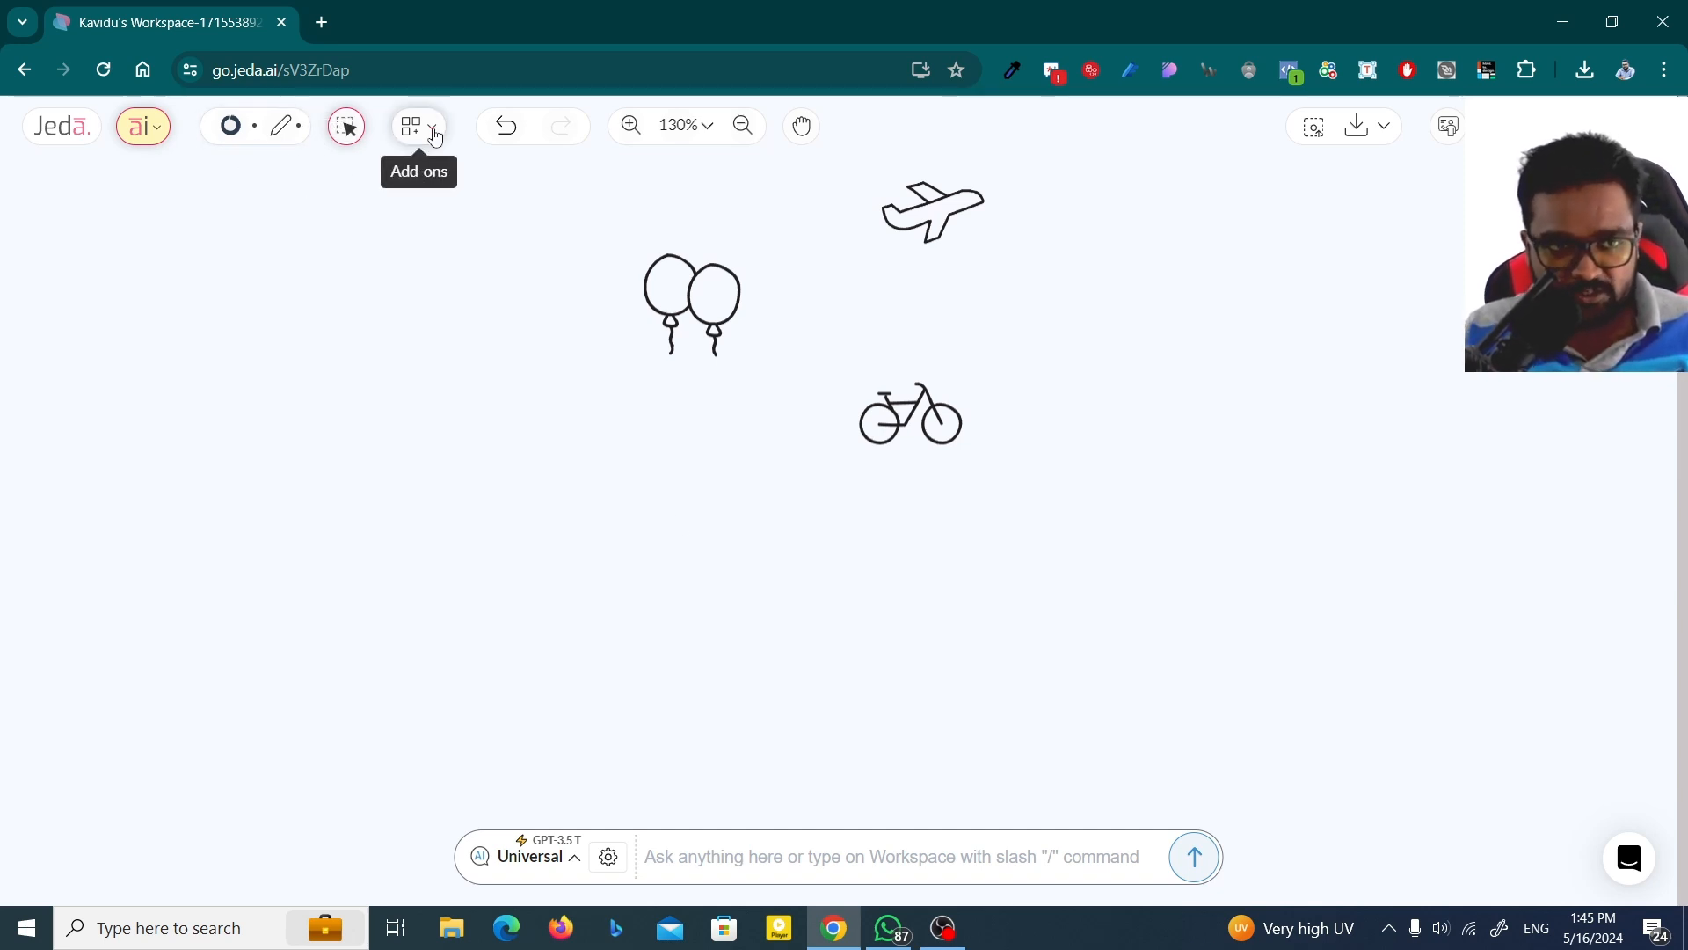
Bring up the shape and drawing tools to select the icon sketch.
click(282, 127)
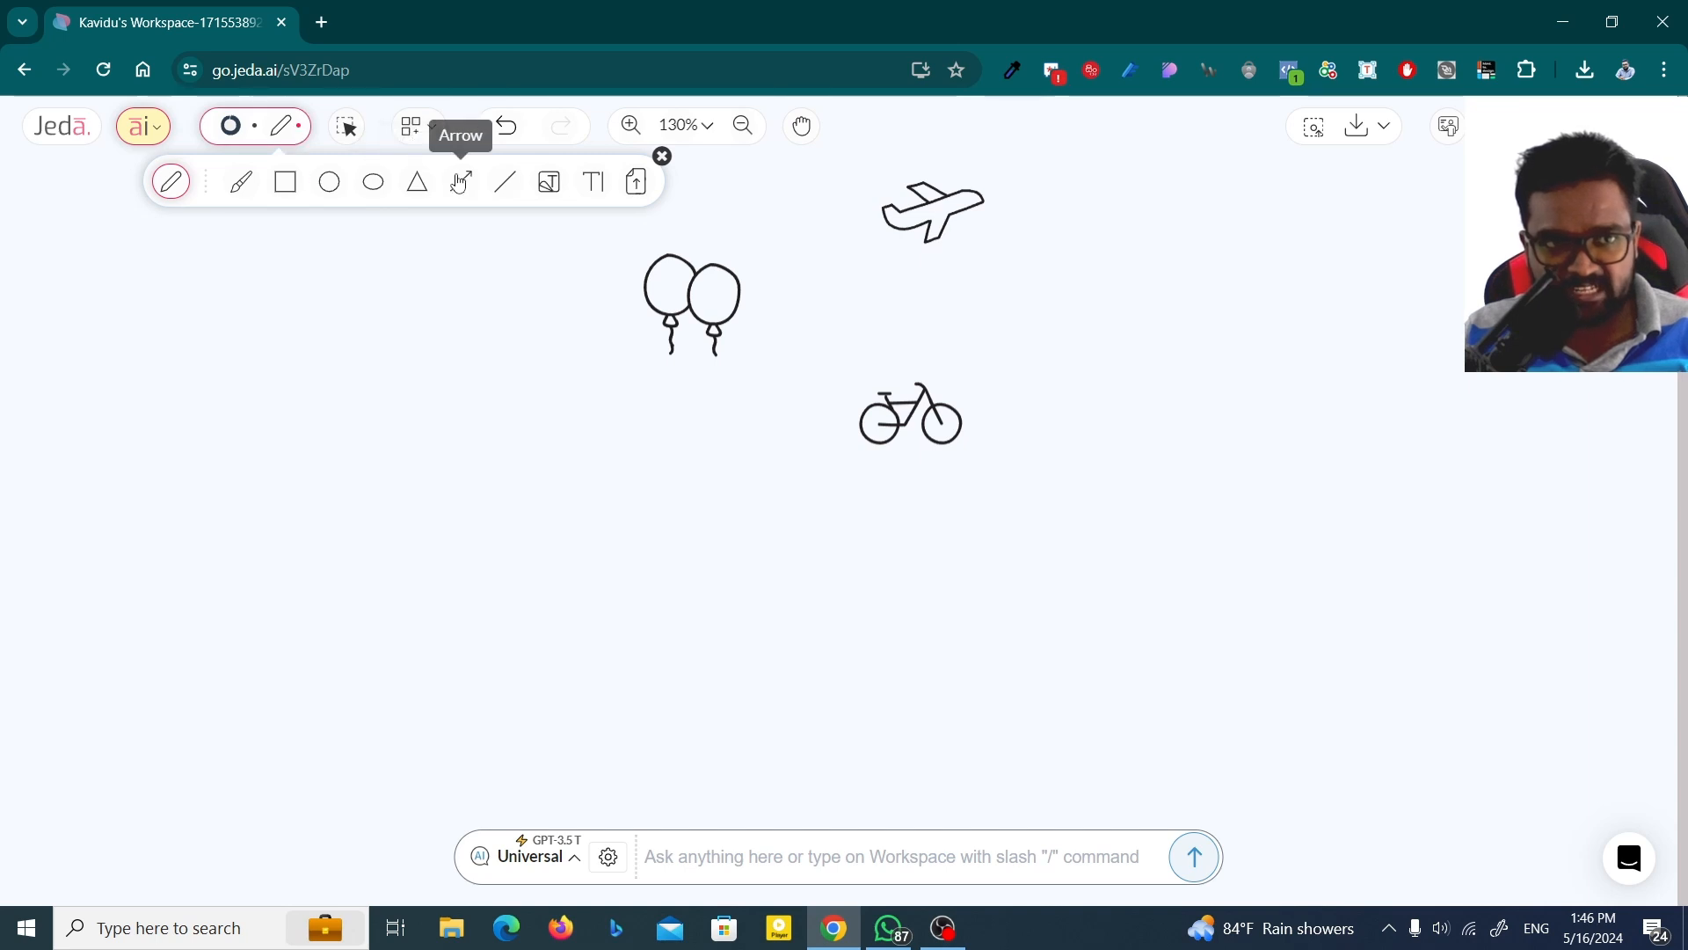
mouse_move(285, 182)
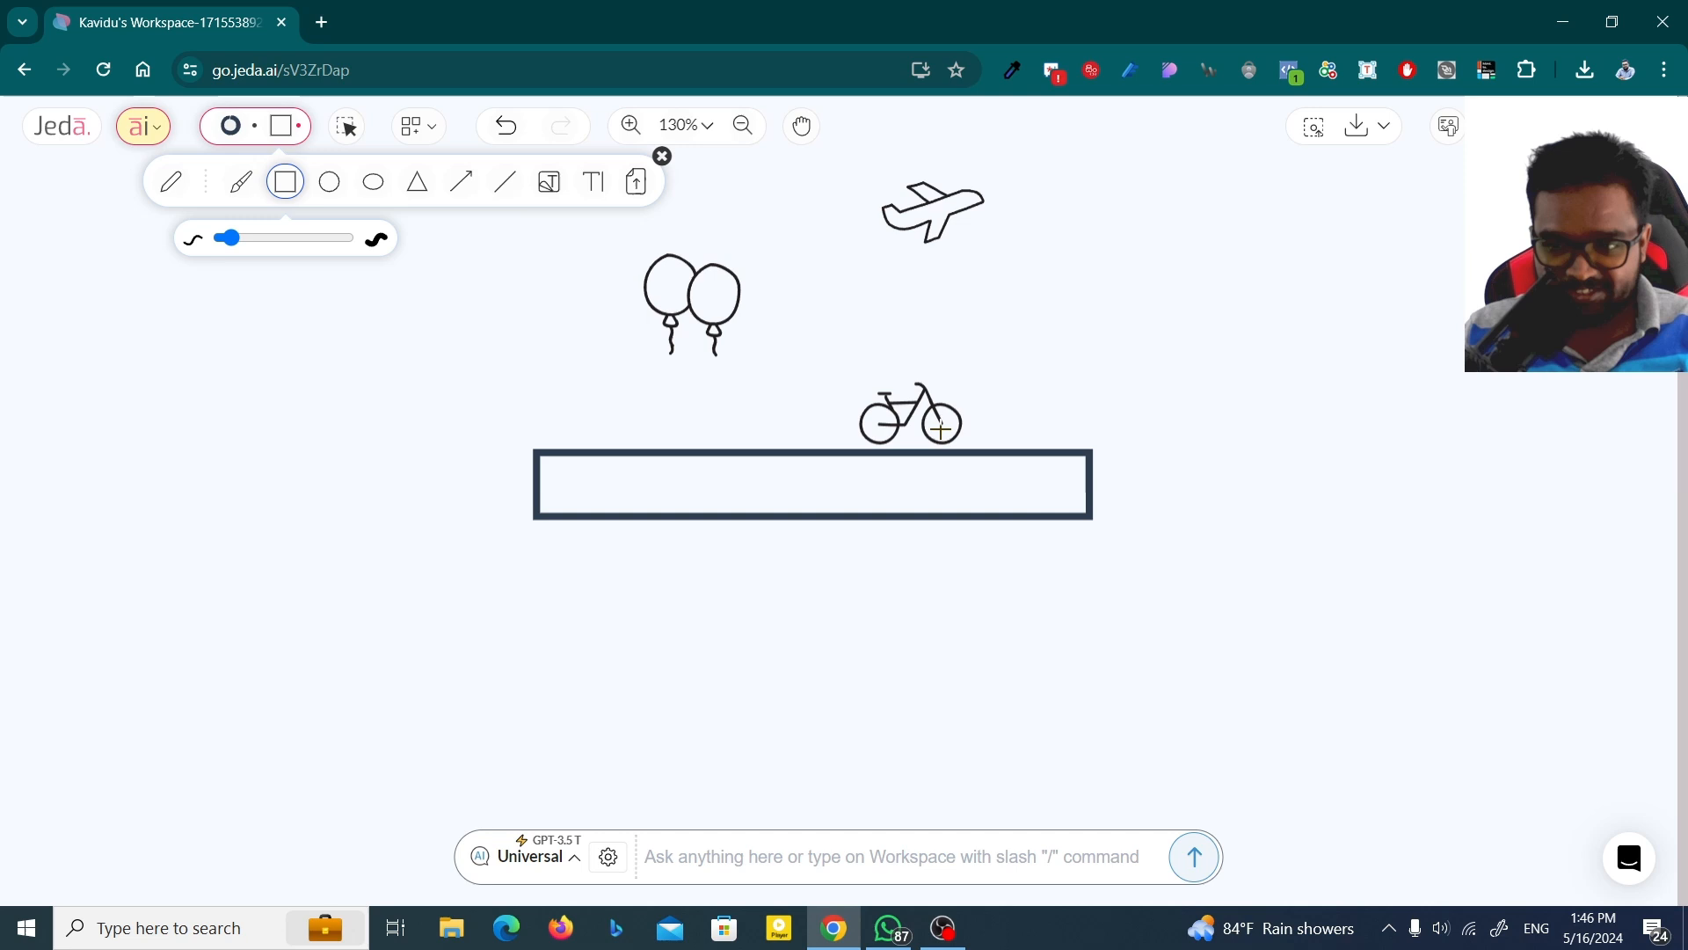
mouse_move(453, 270)
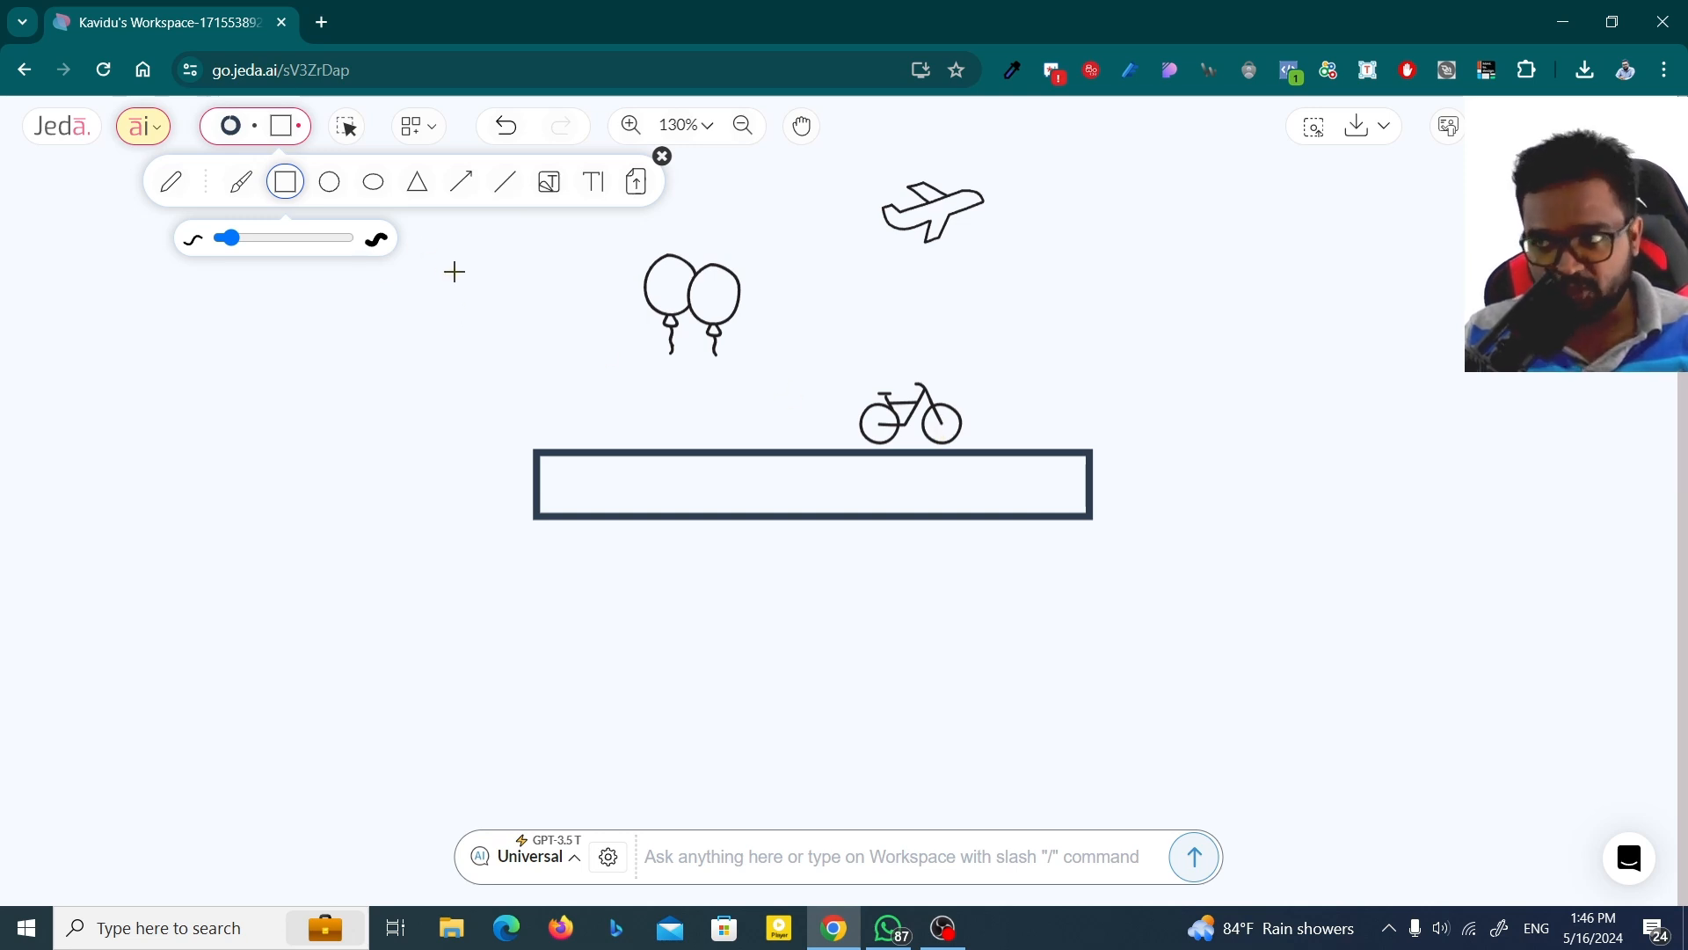
mouse_move(346, 127)
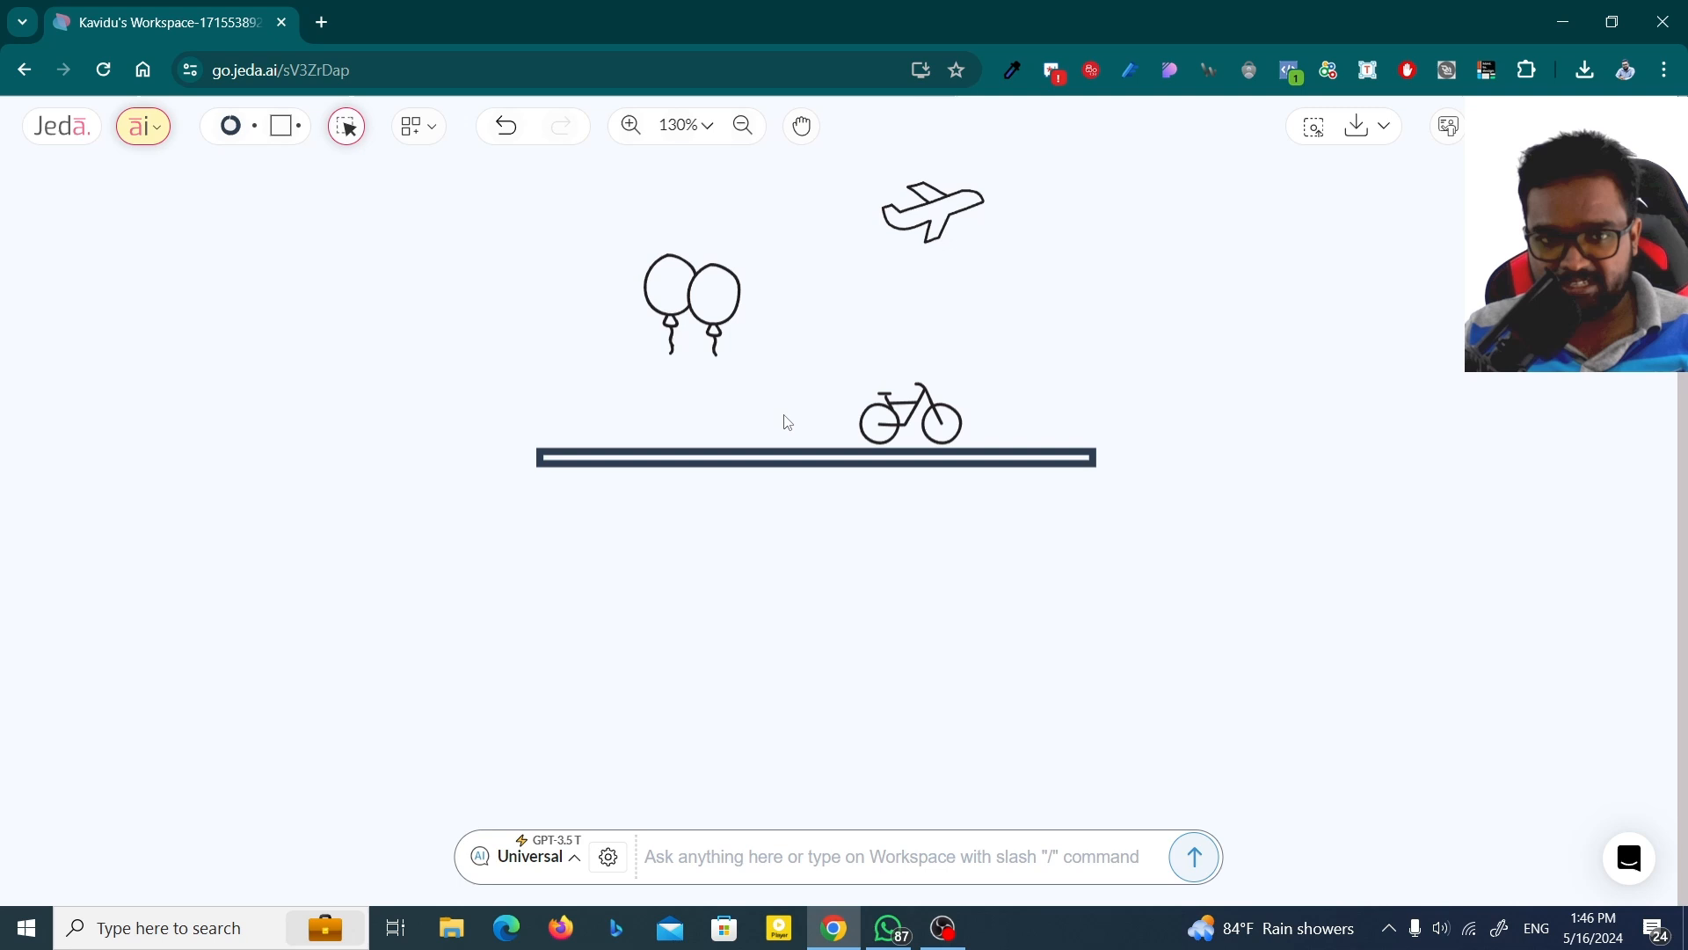
mouse_move(1061, 415)
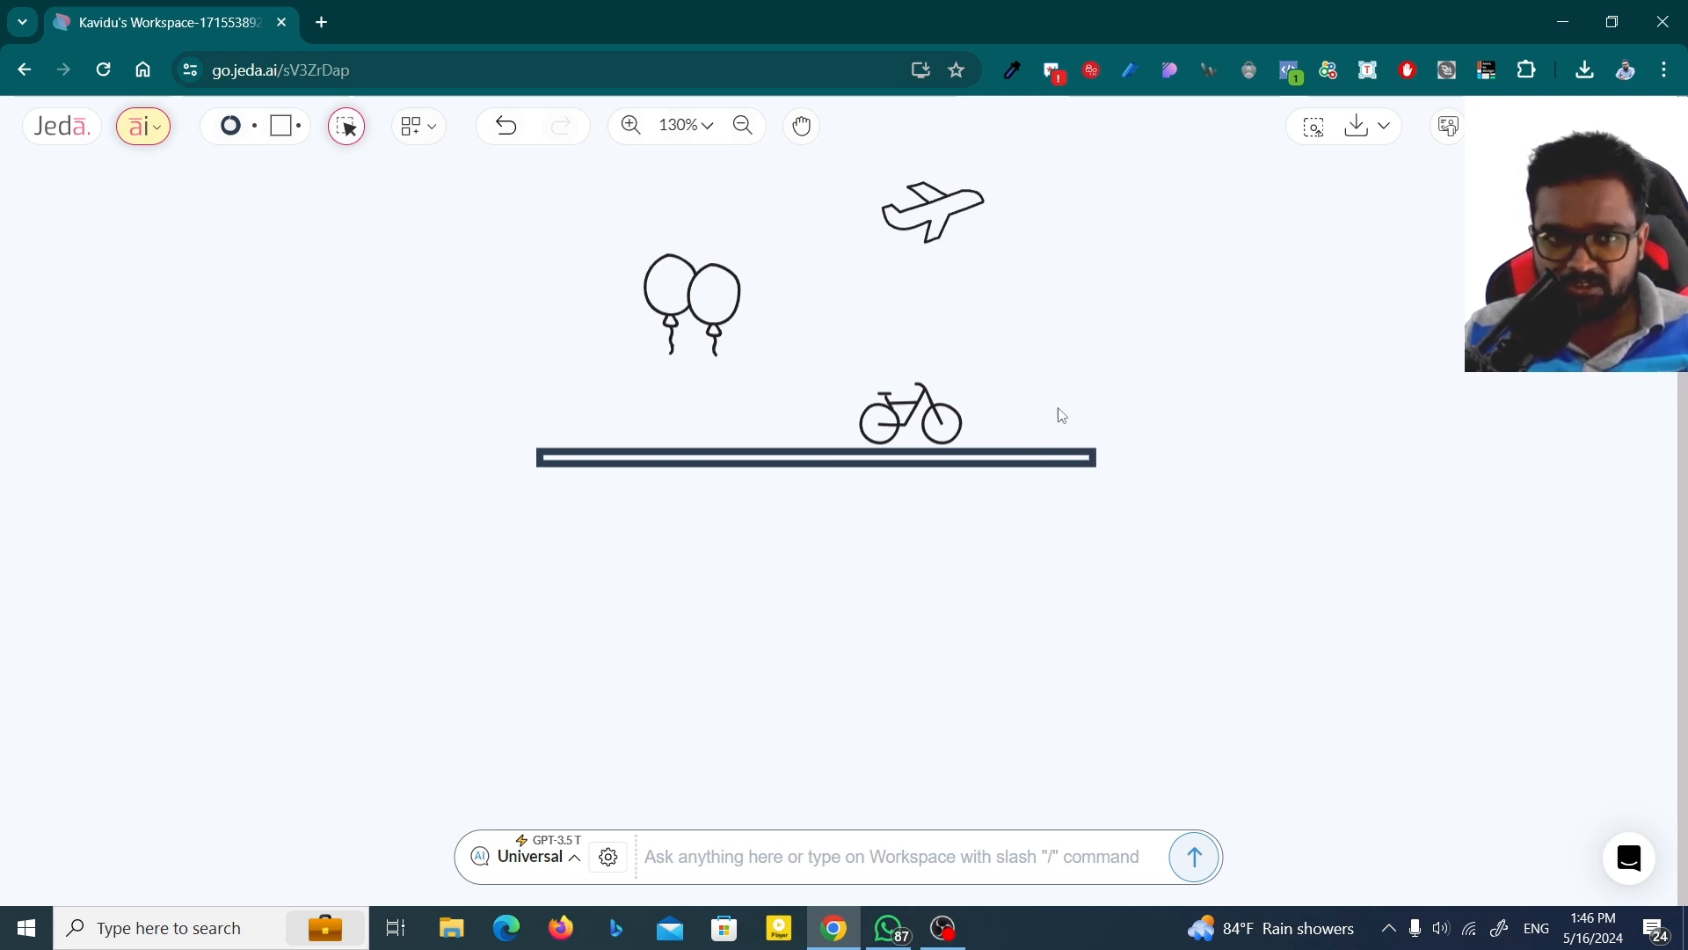
mouse_move(694, 264)
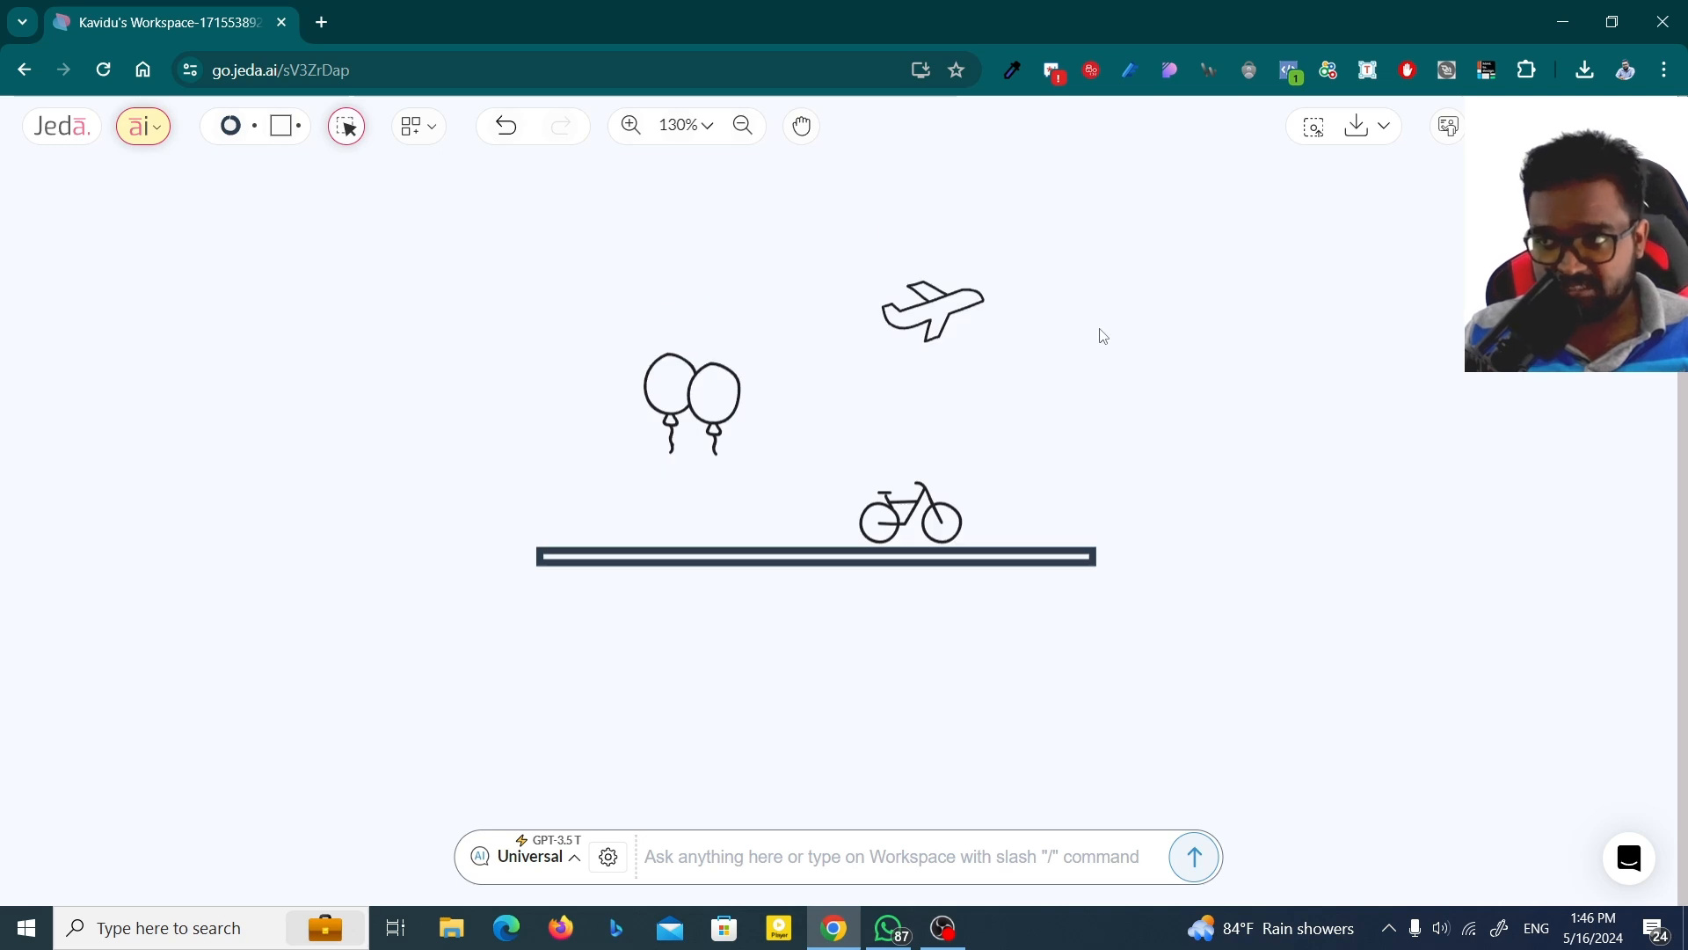
mouse_move(420, 244)
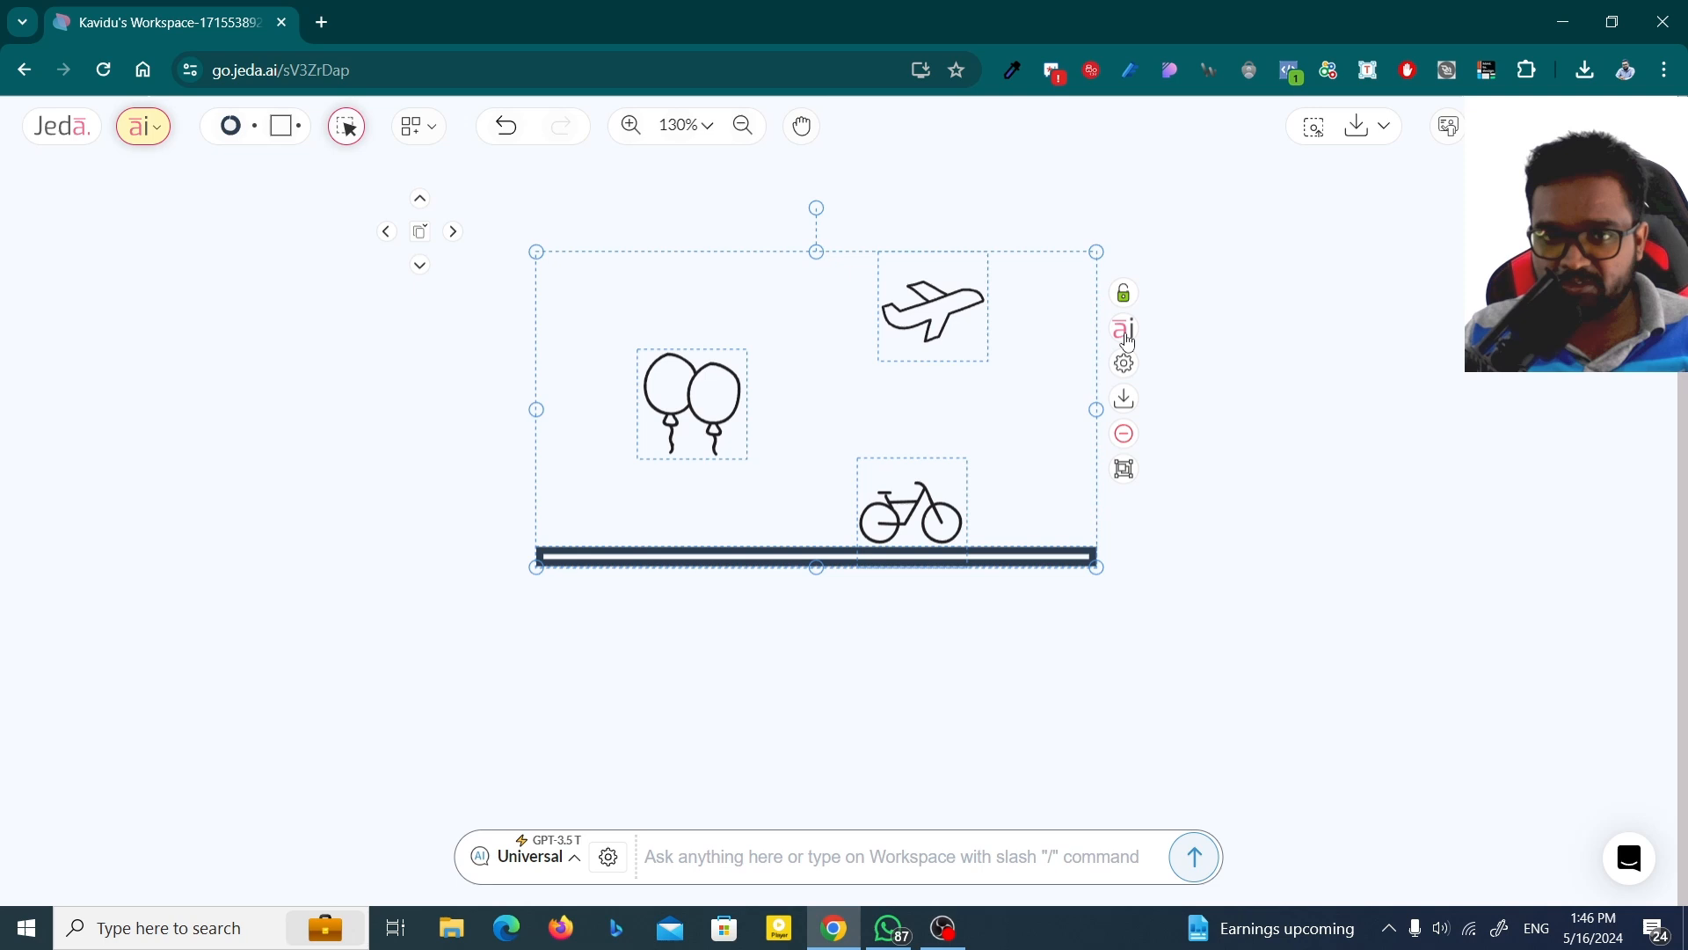
Generate realistic artwork from the sketch via AI Alchemy with the prompt 'Realistic image'.
click(1122, 327)
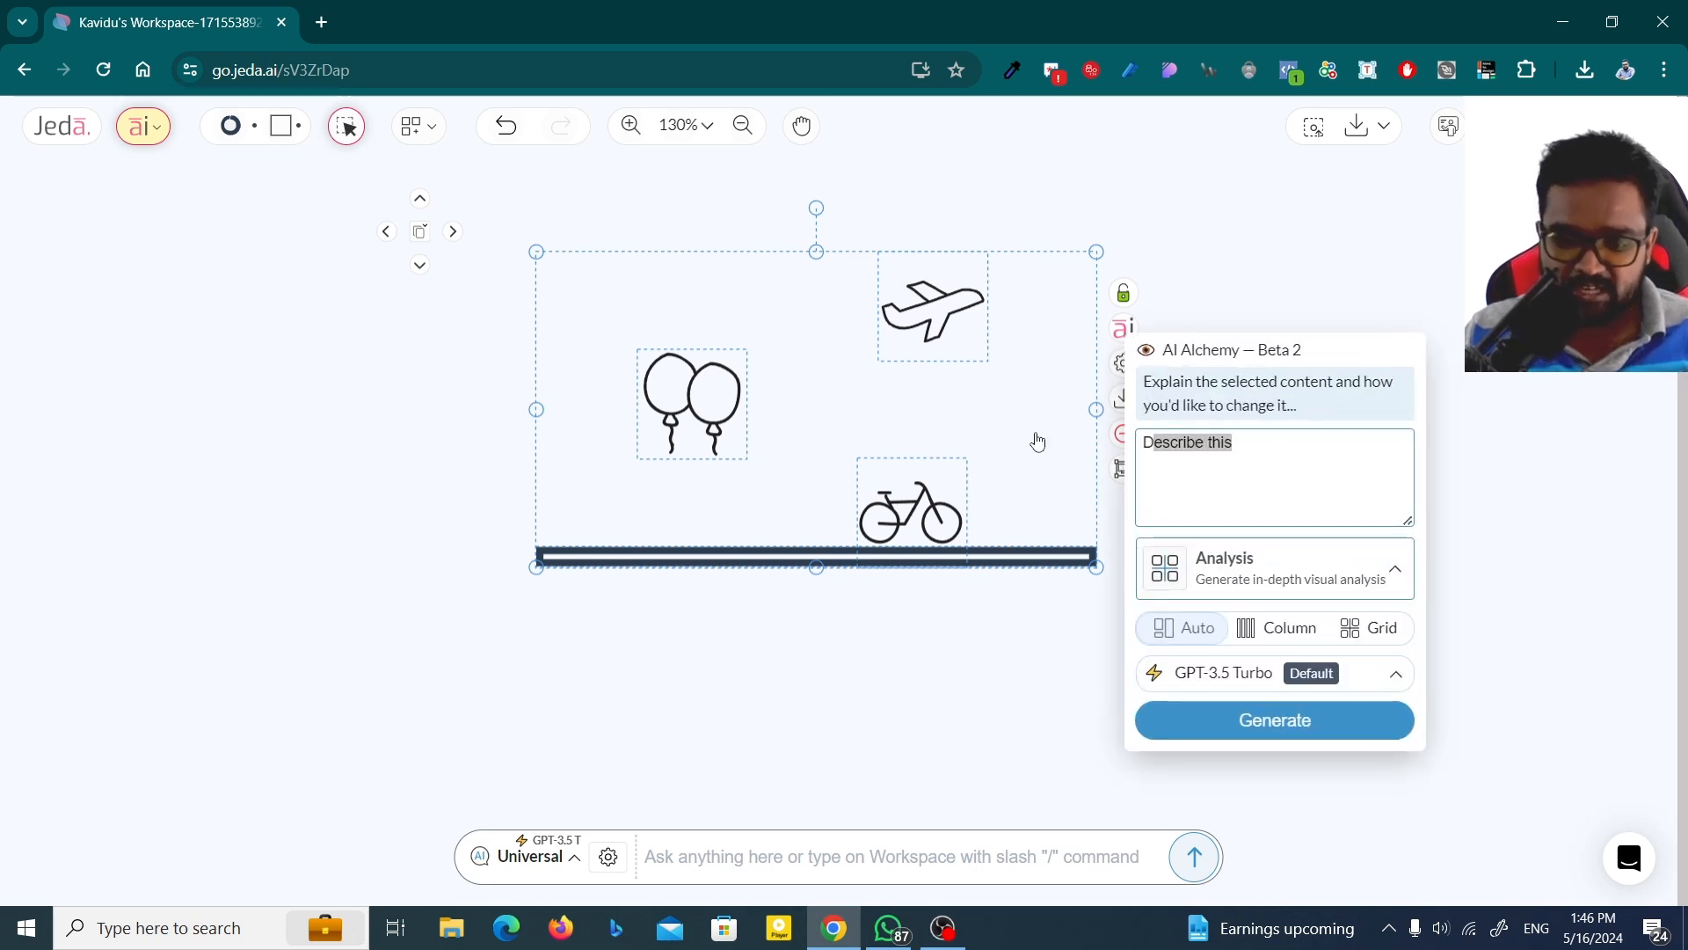
text(Realt)
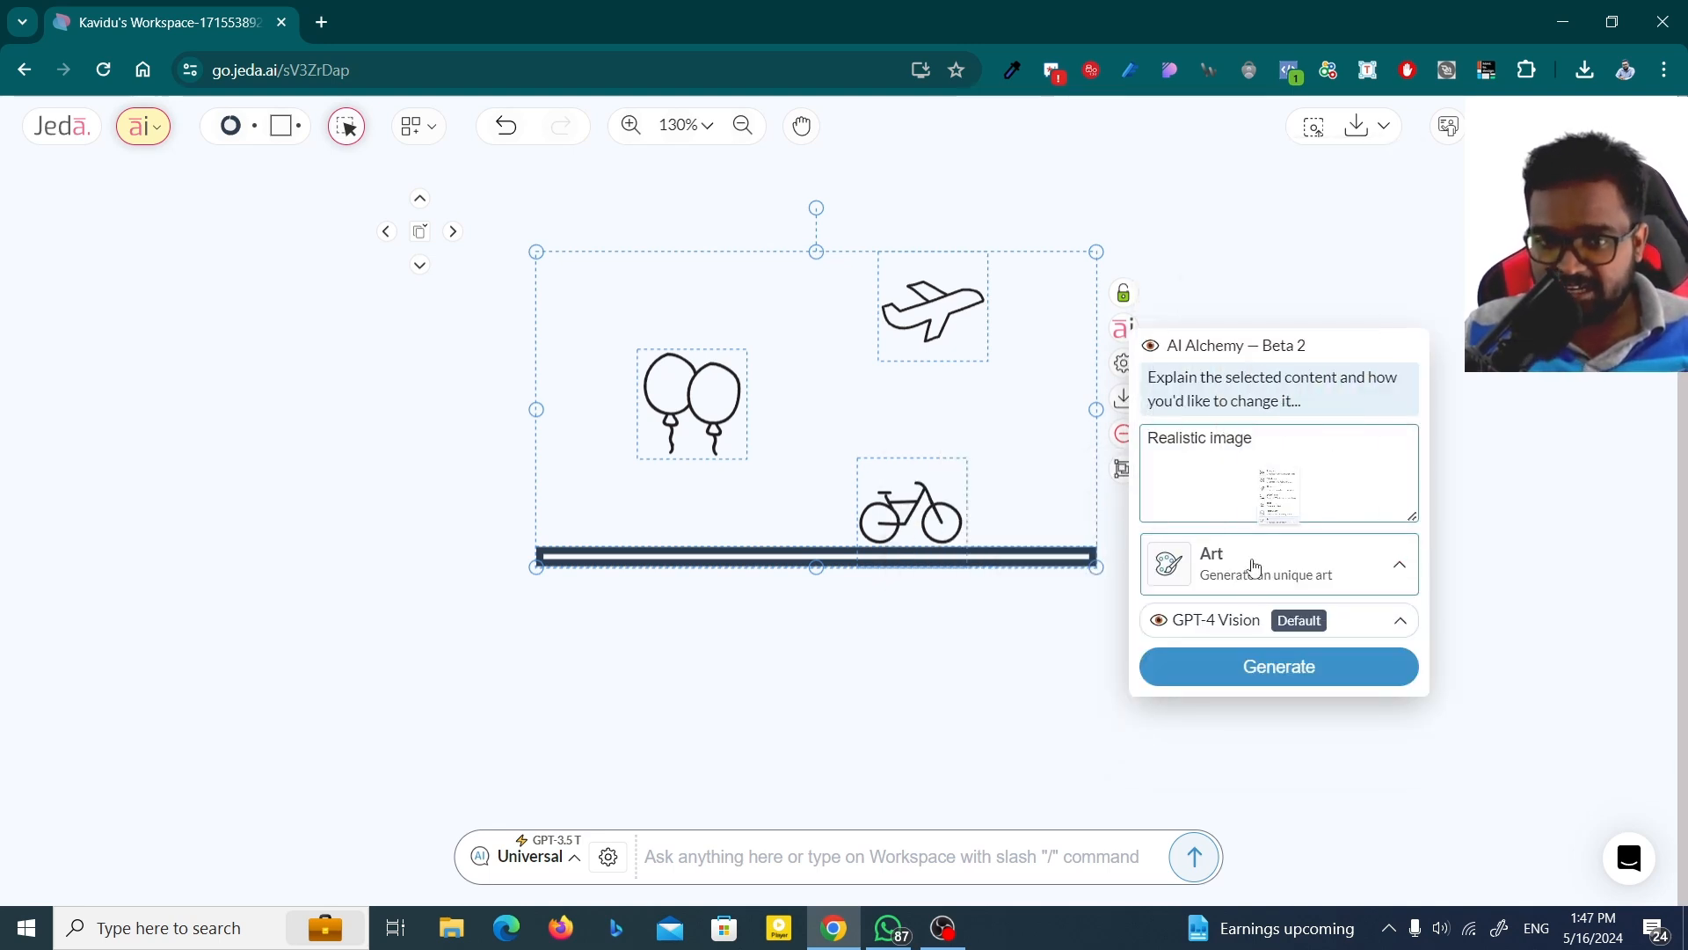
click(1279, 619)
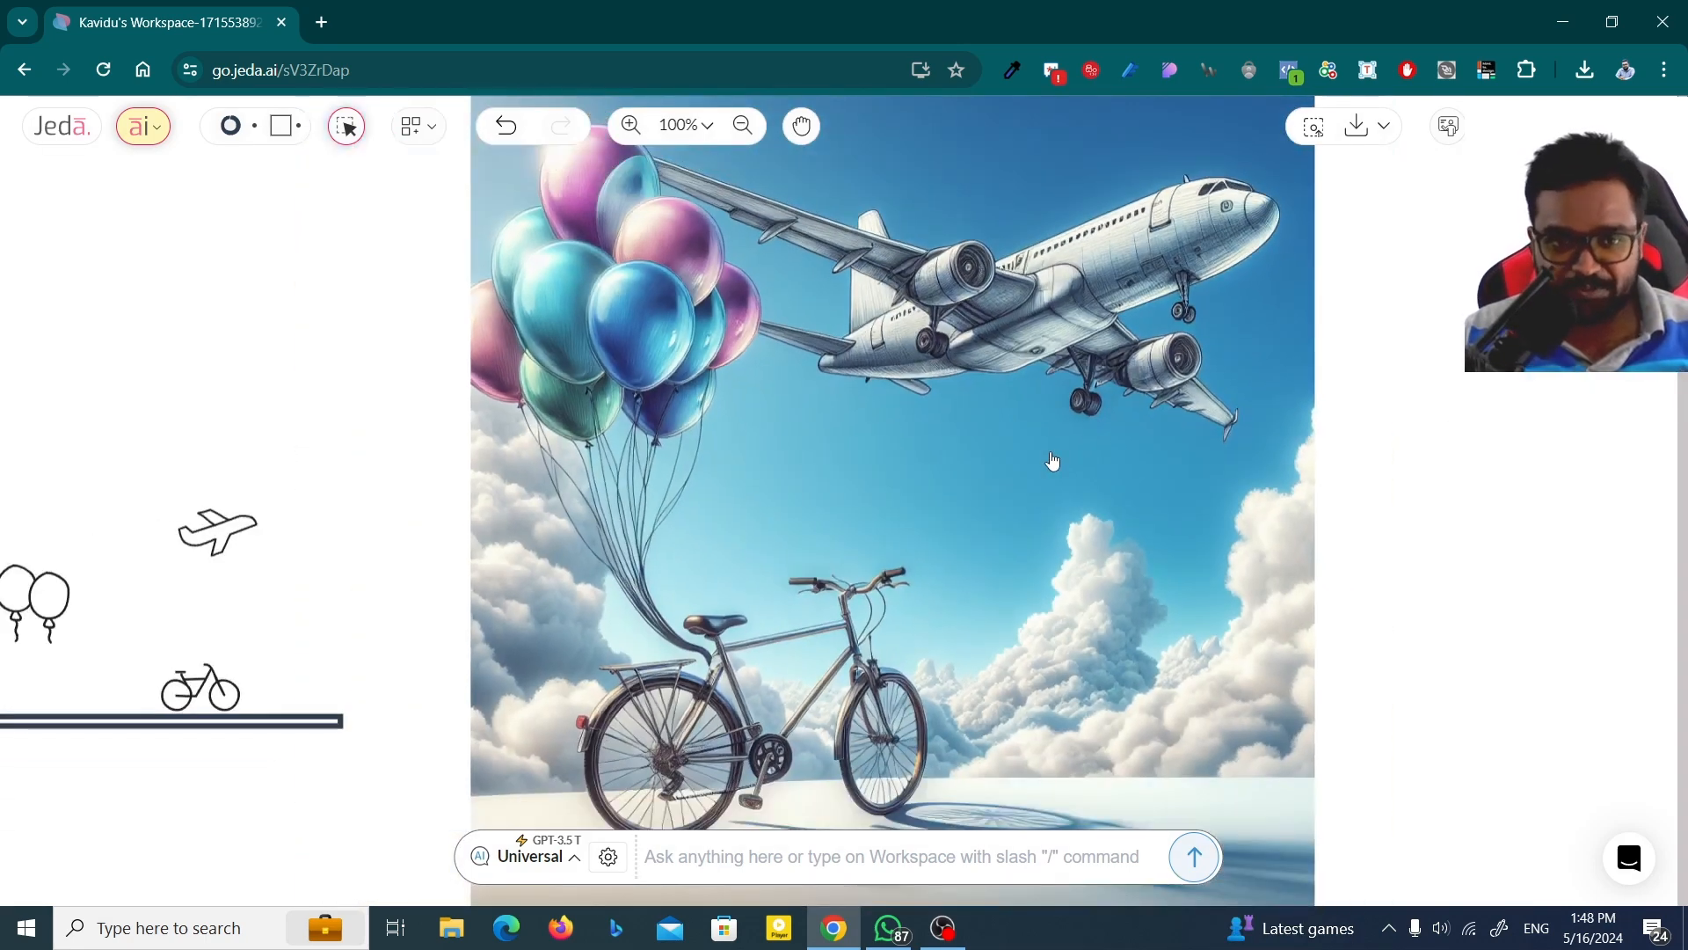
Select the generated realistic image beside the original sketch.
click(742, 125)
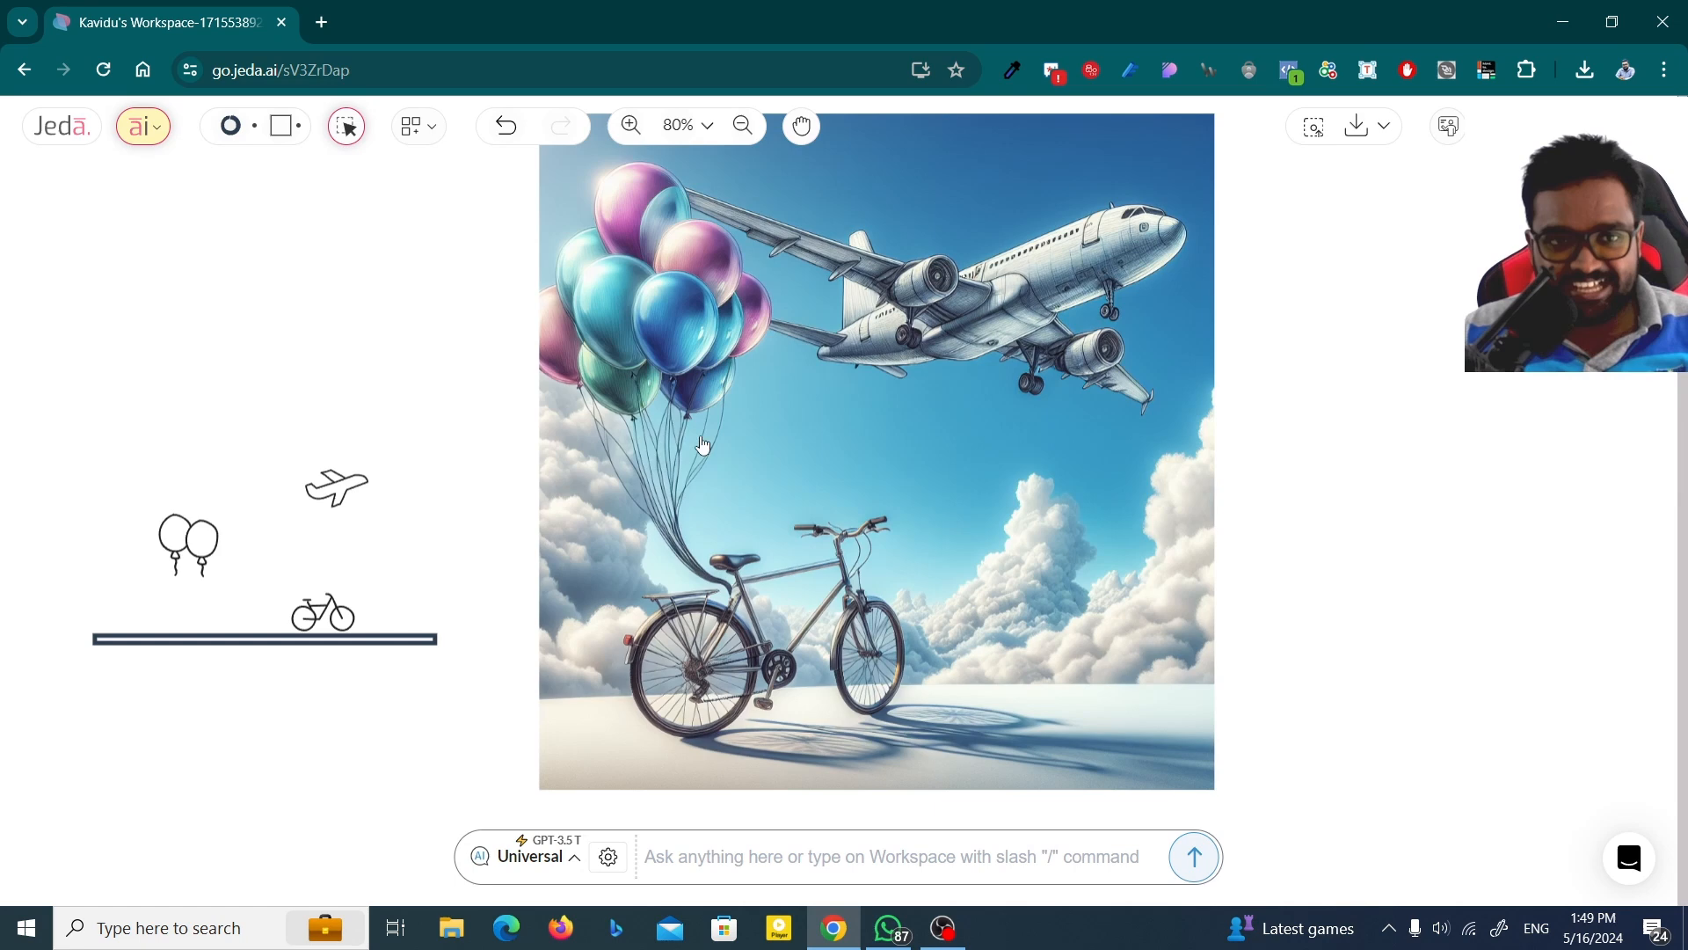
mouse_move(1043, 304)
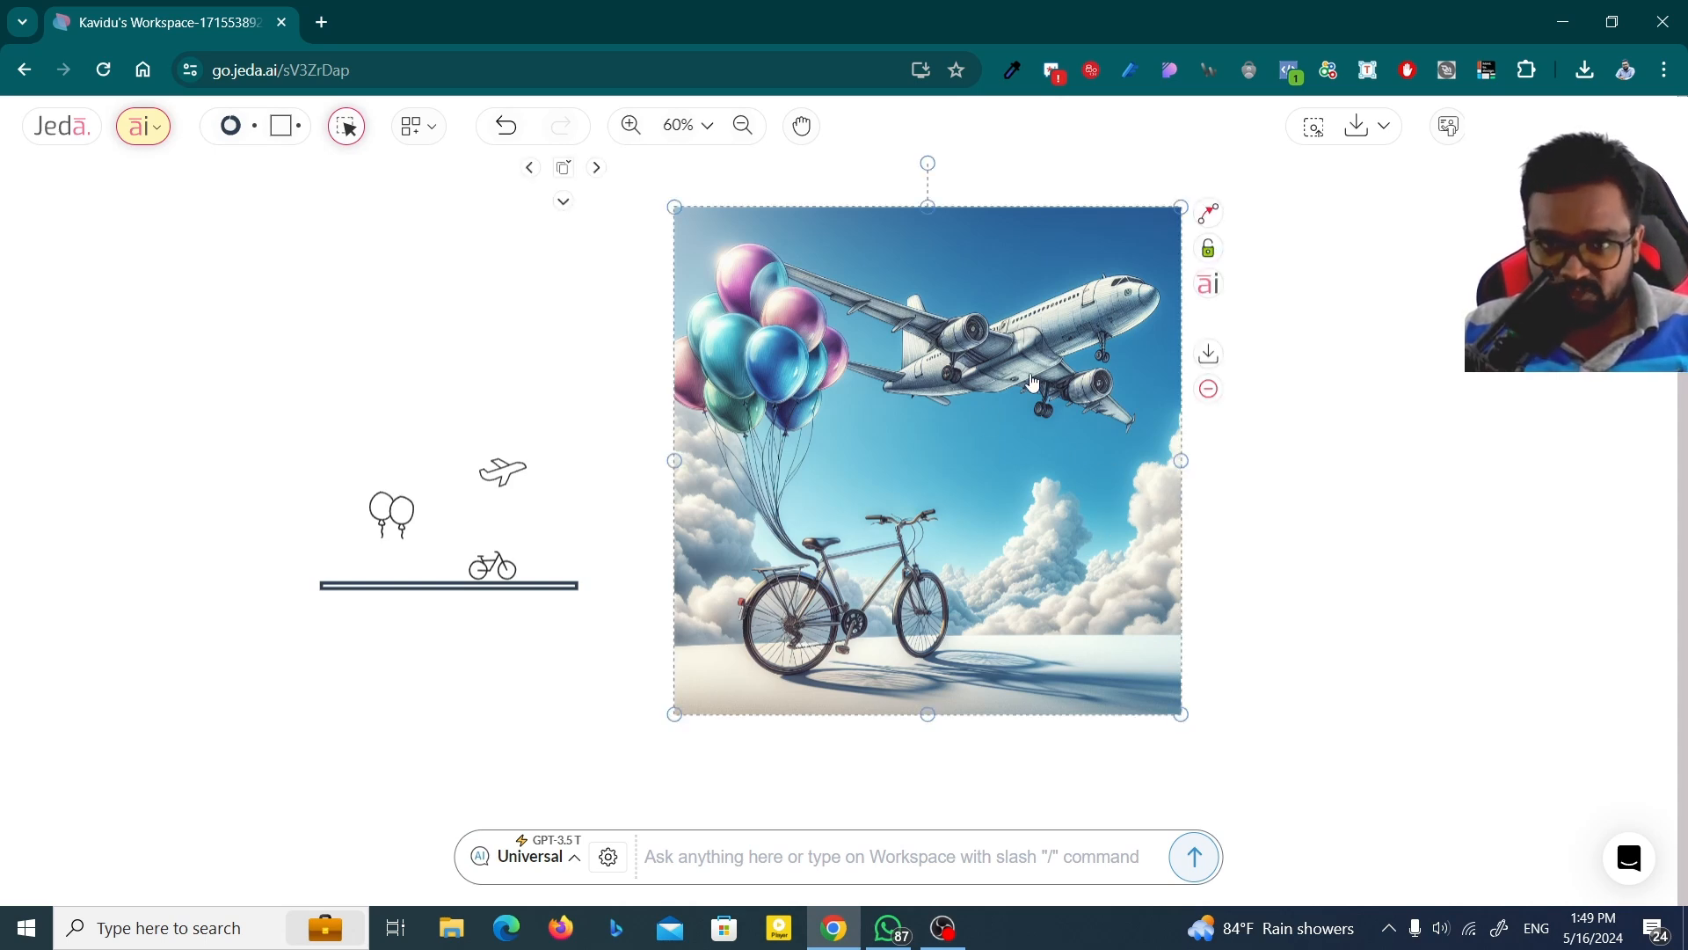
Prompt AI Alchemy with 'Descibe this' on the image and choose Analysis as the output type.
click(1206, 283)
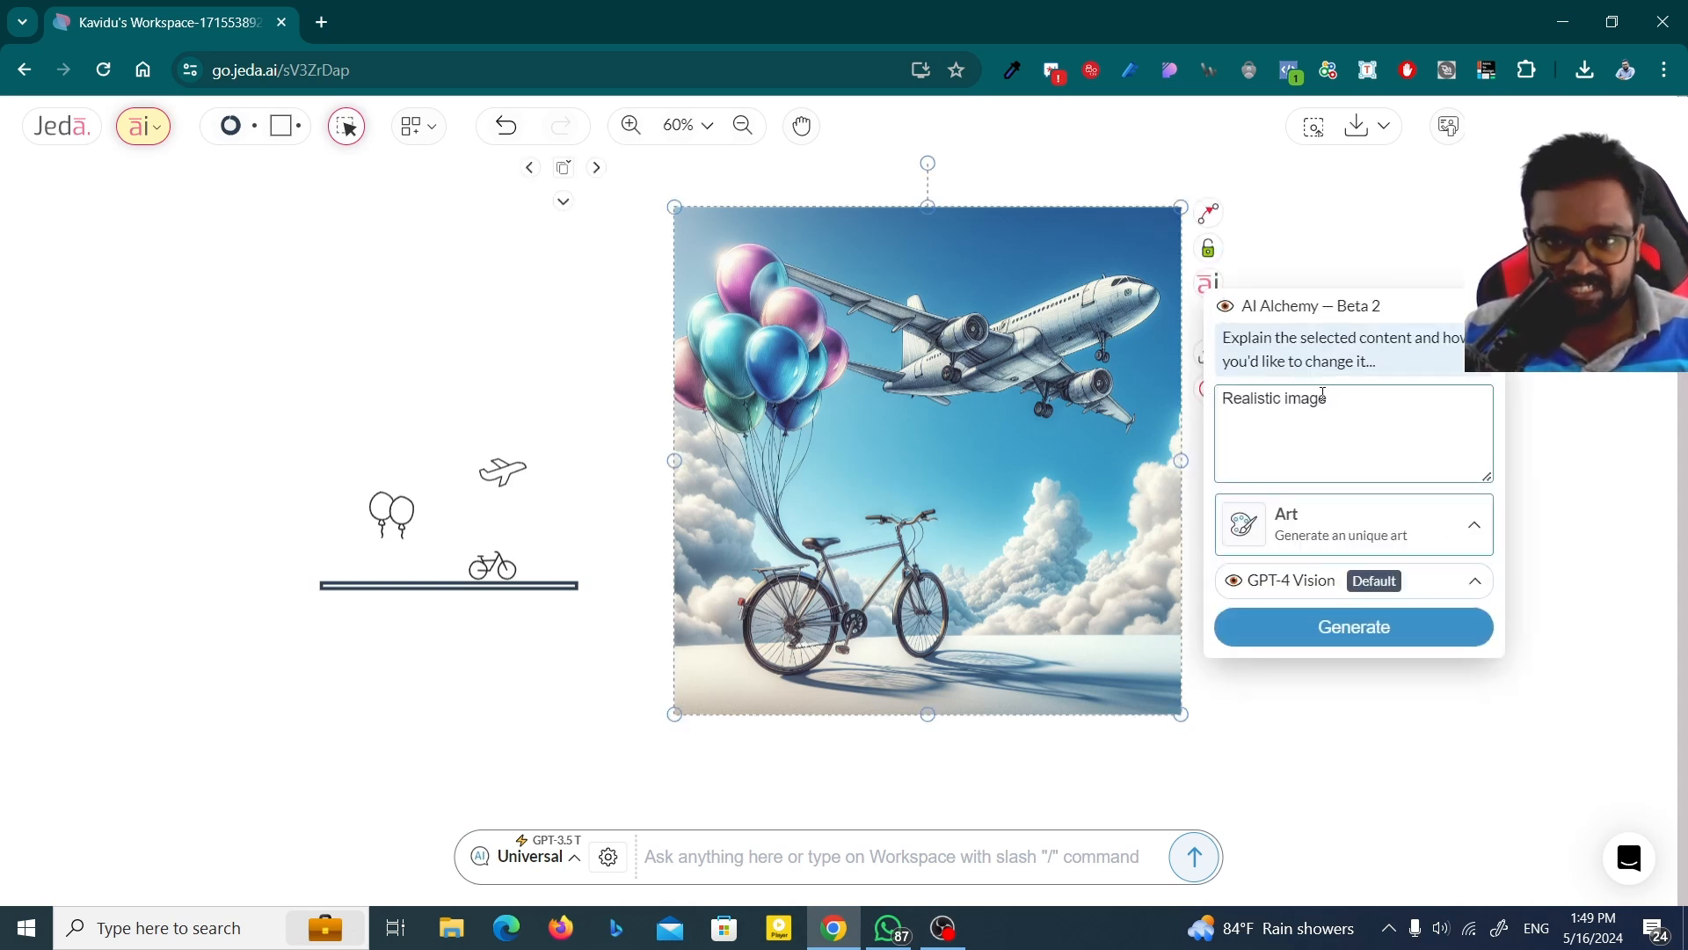
text(Descibe)
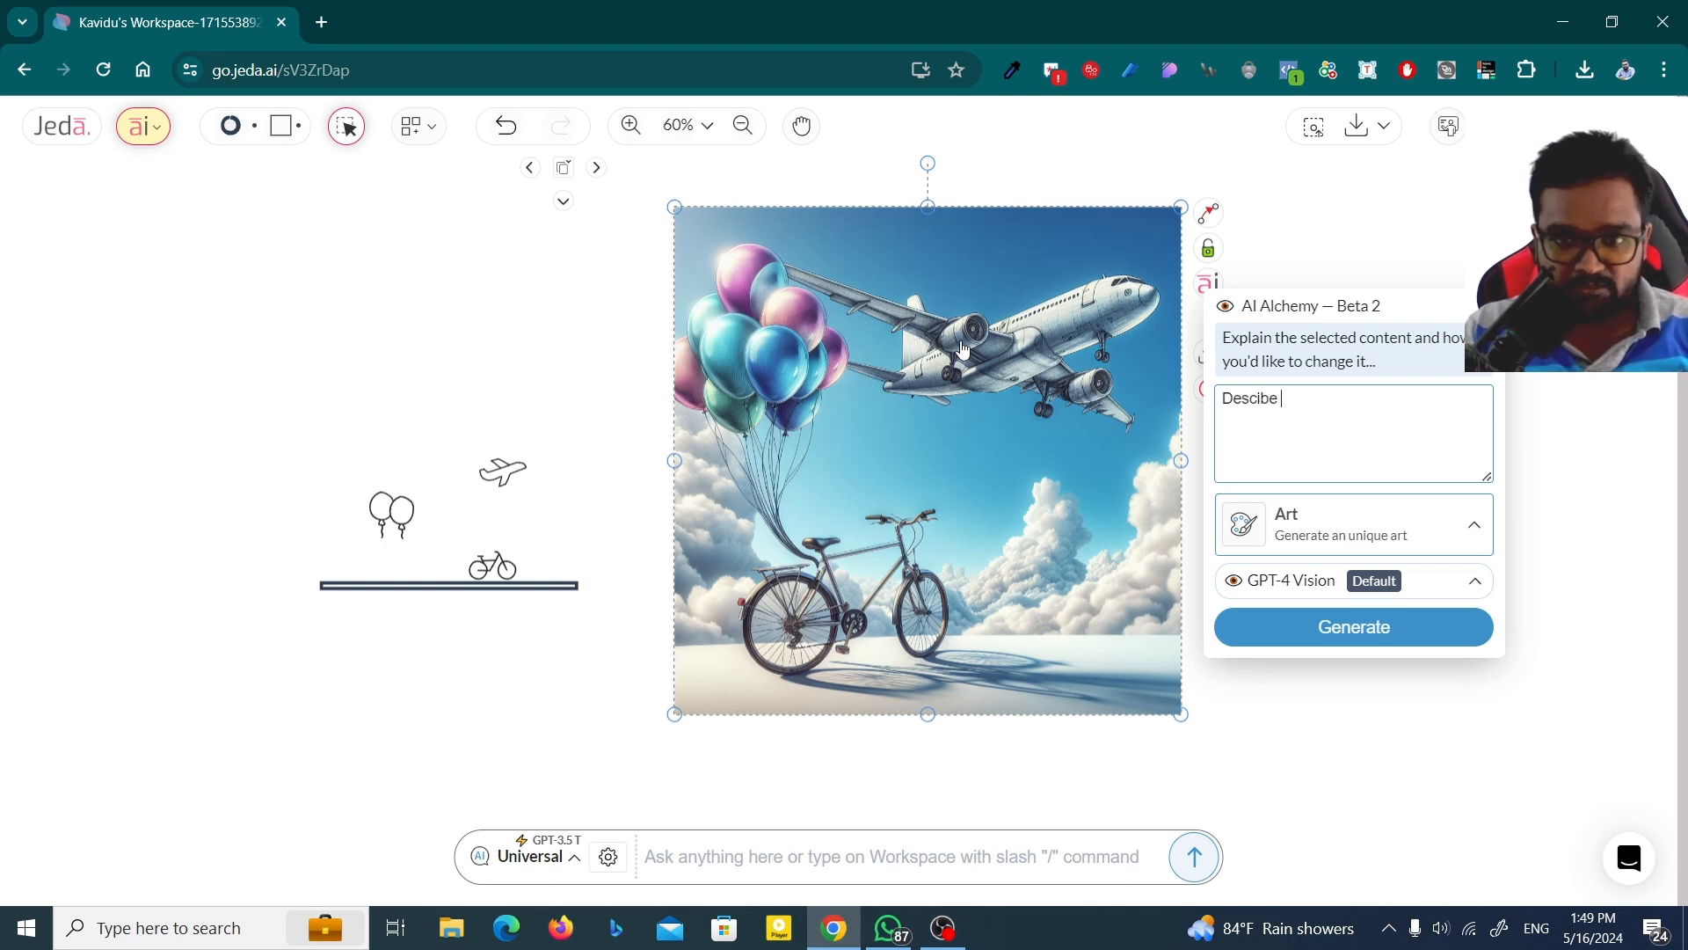
text(this)
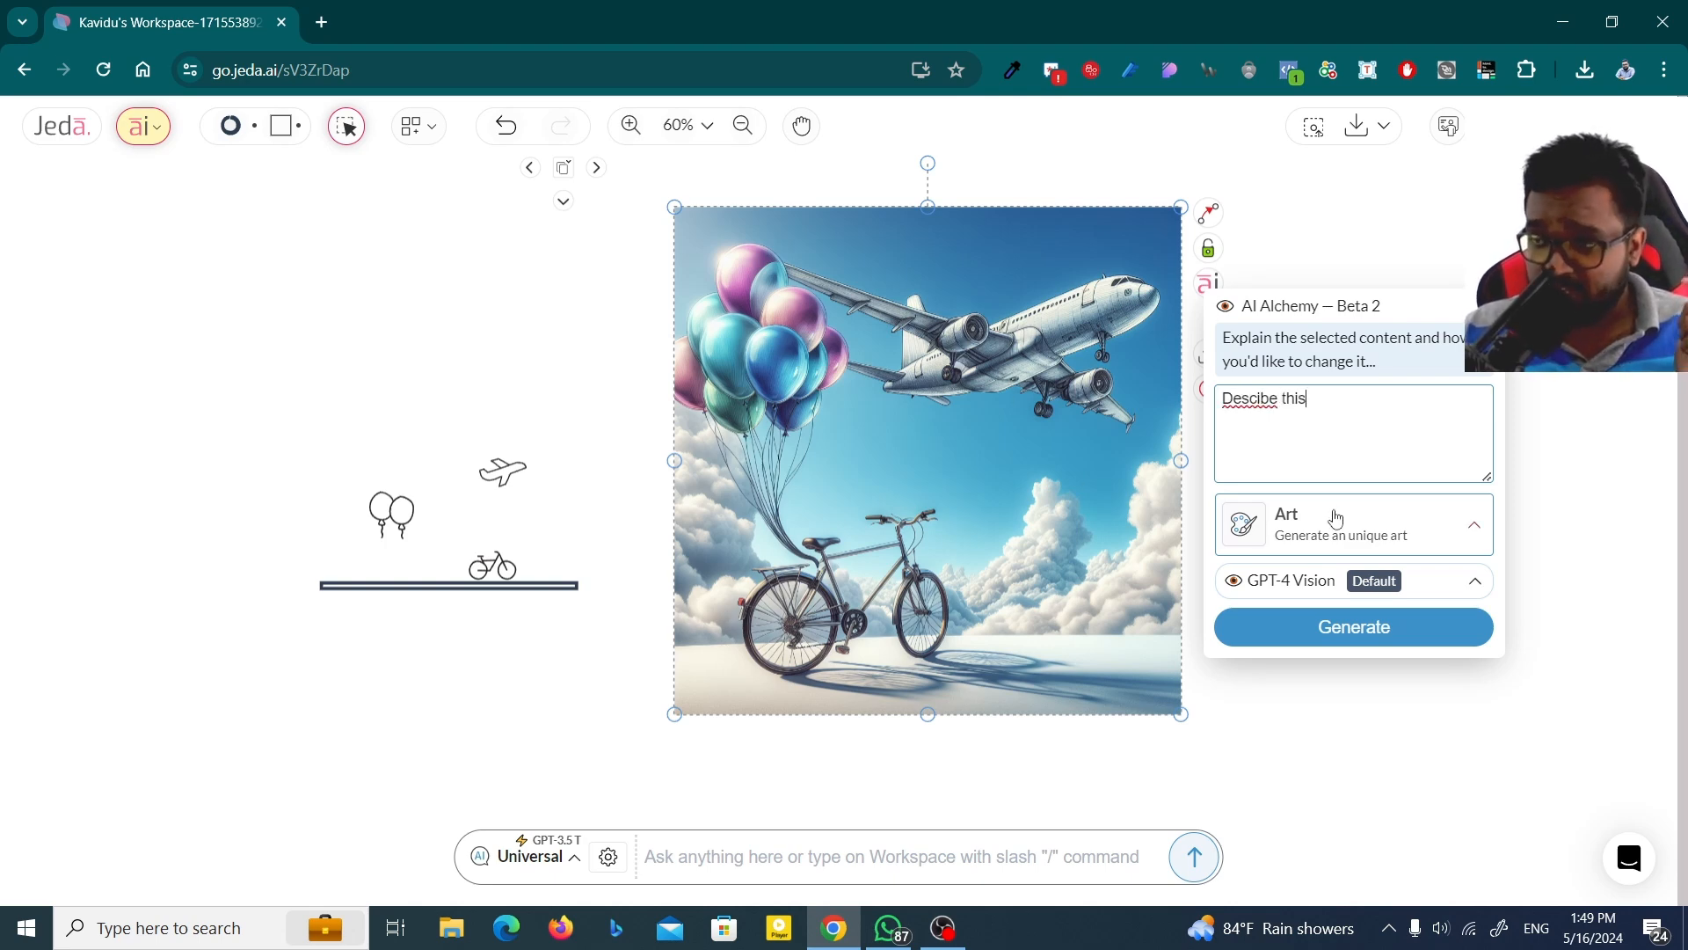
click(1352, 580)
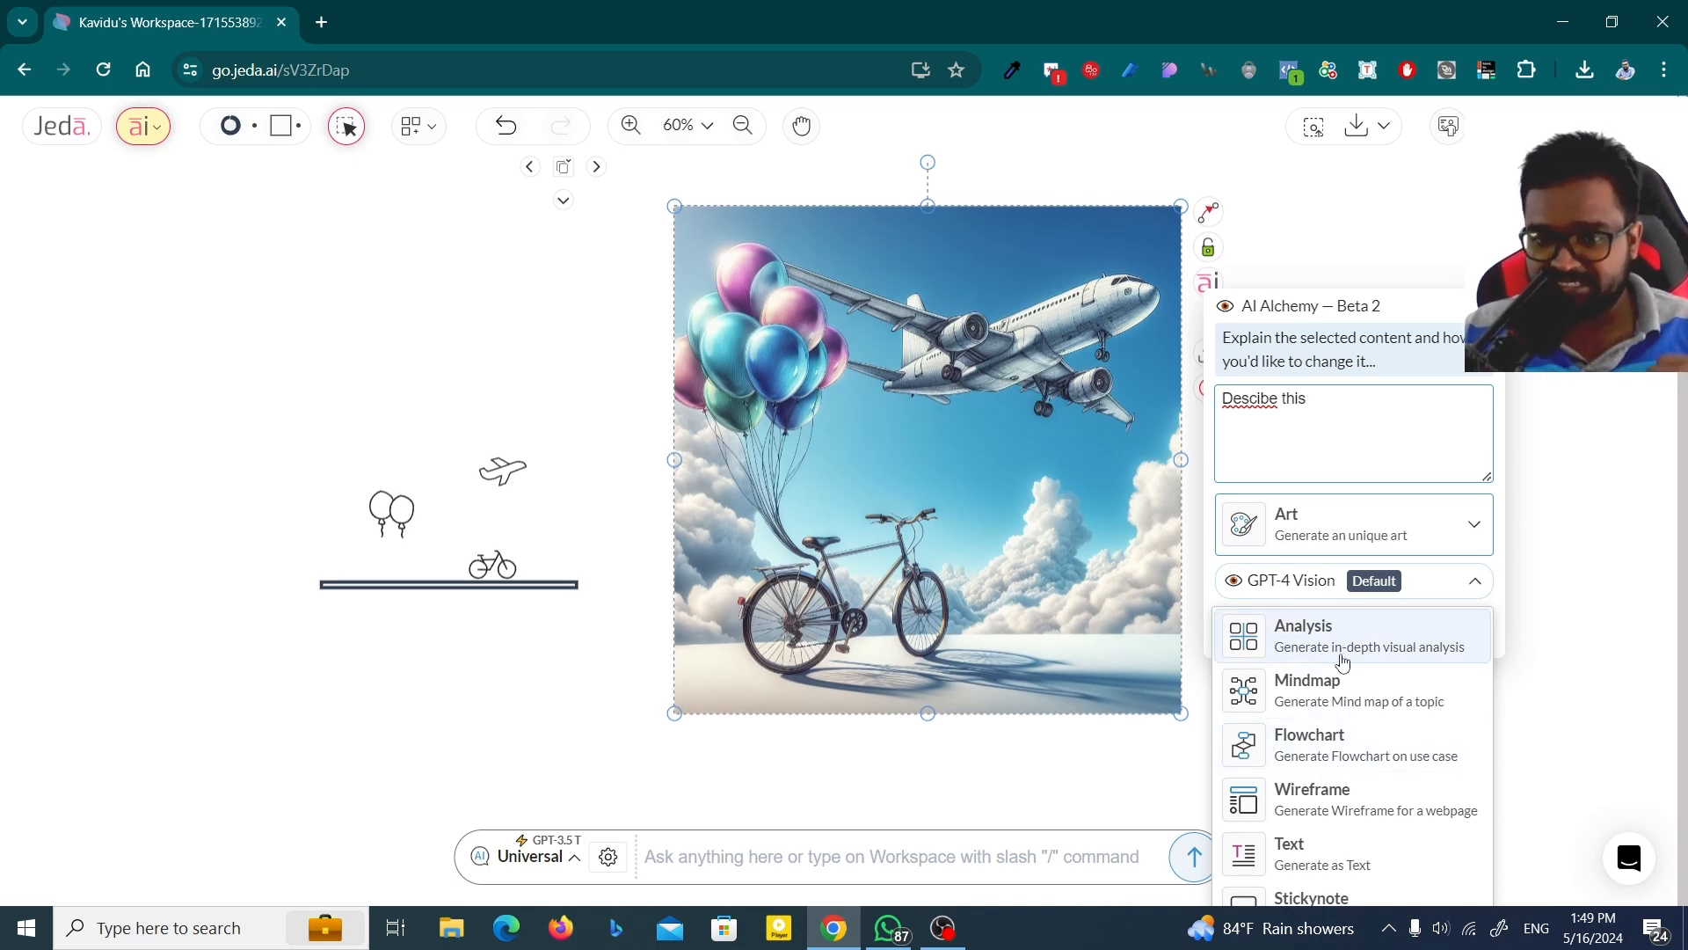
click(1303, 635)
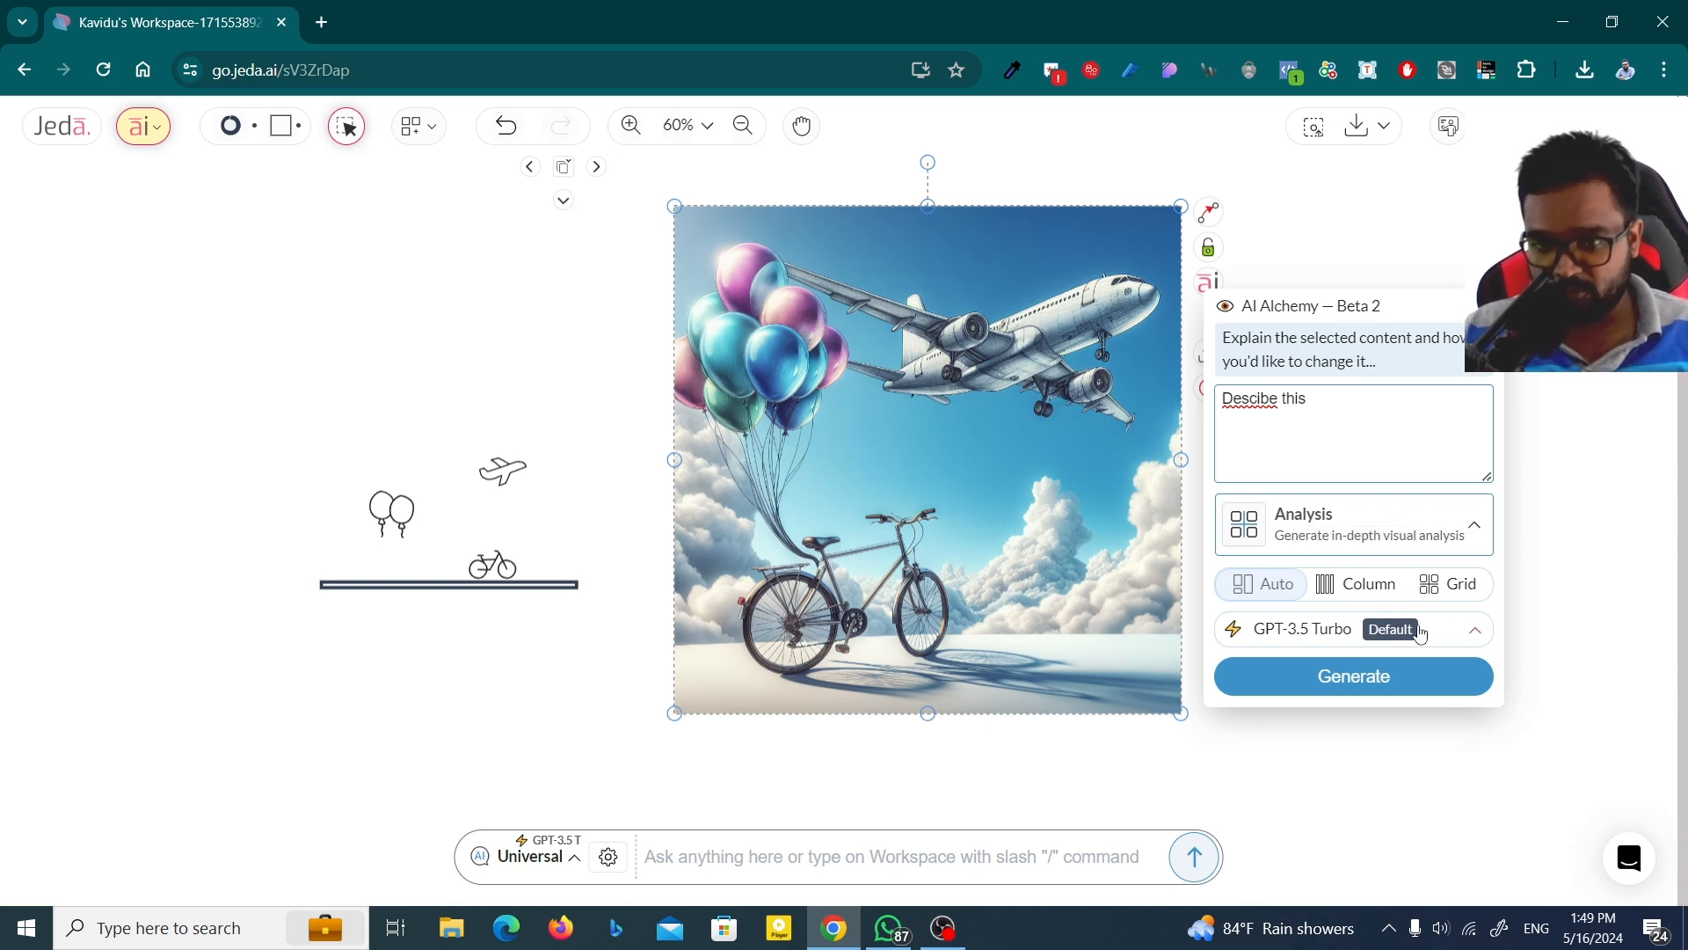
click(1355, 629)
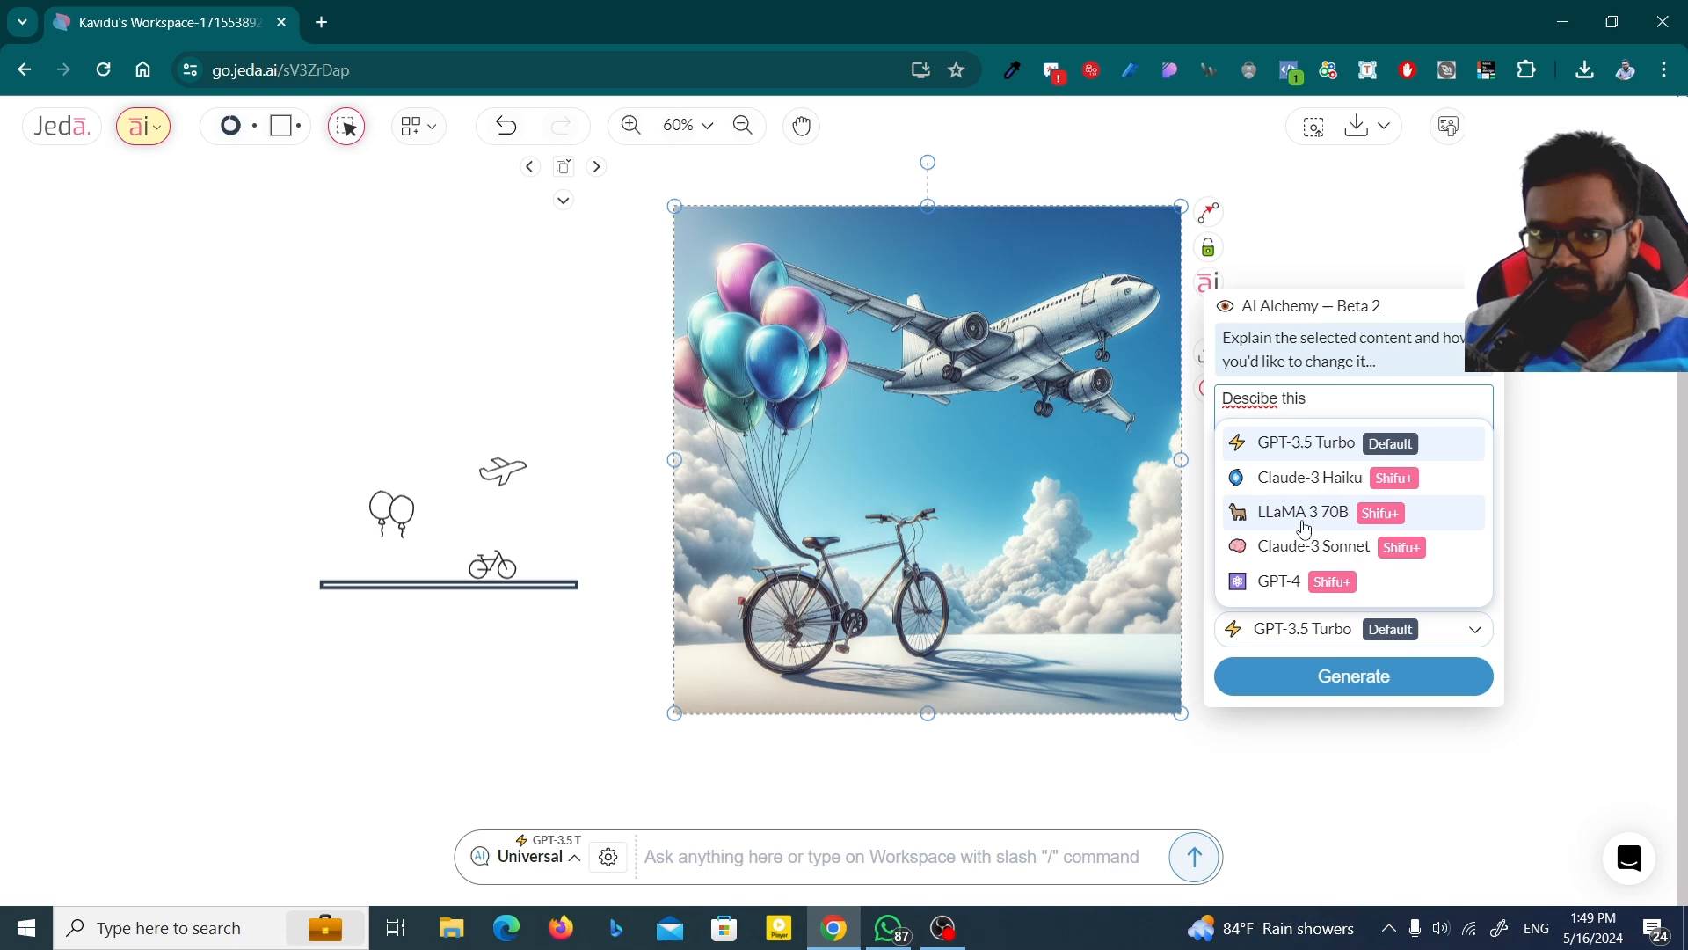
mouse_move(1312, 528)
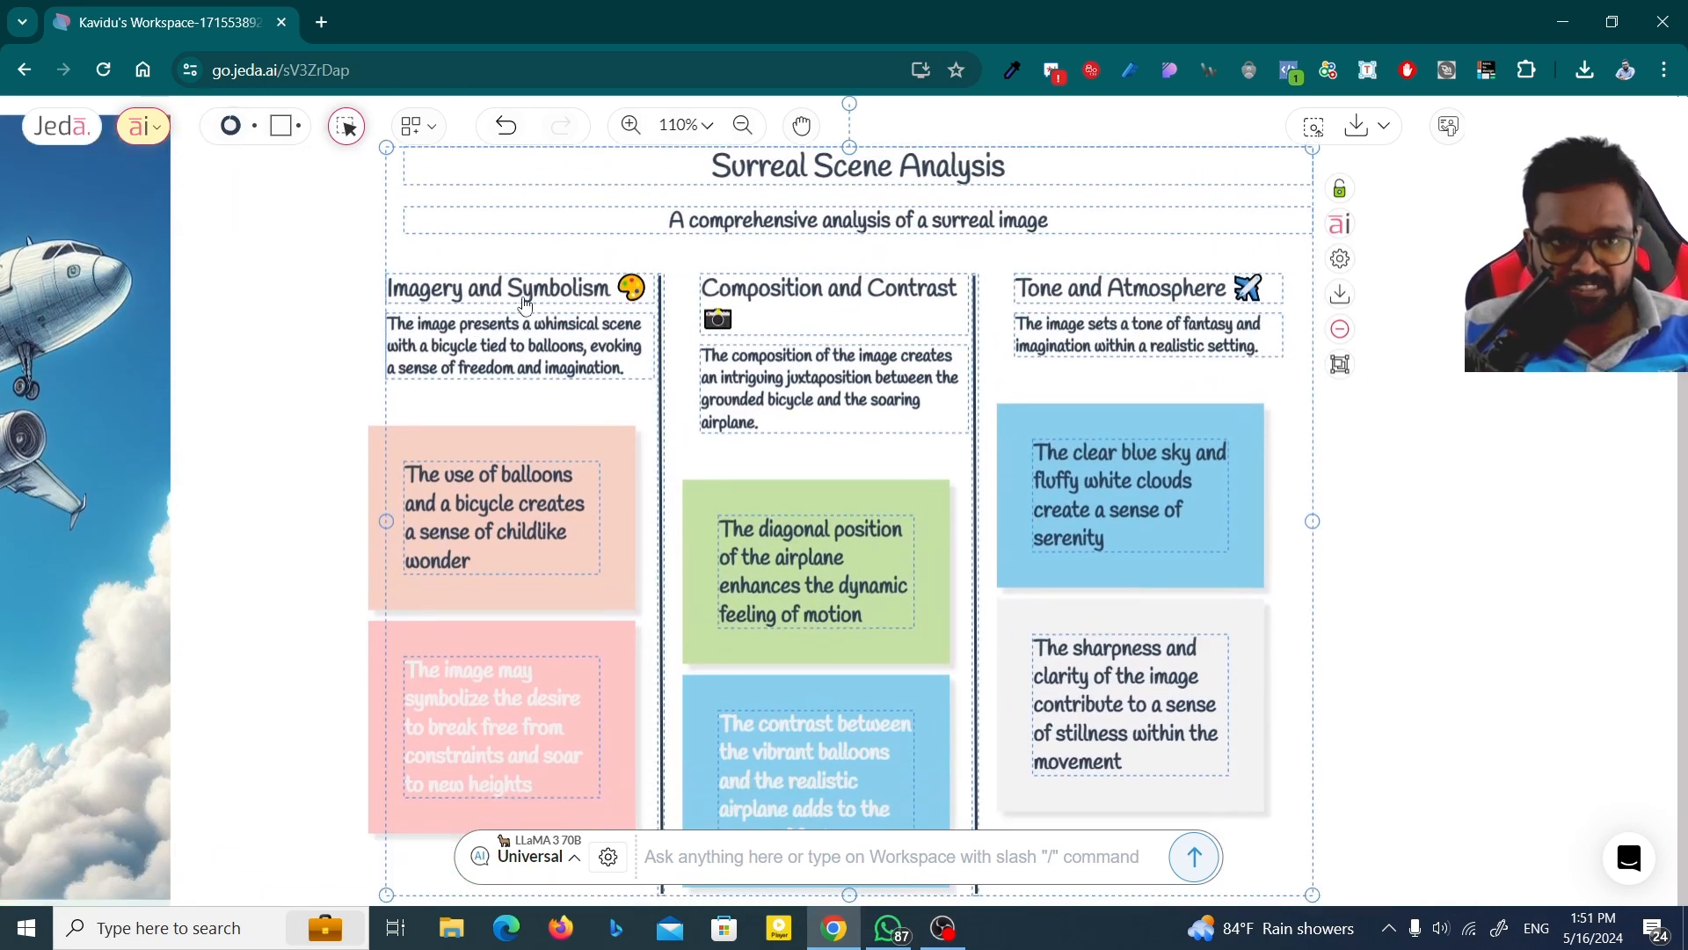
scroll(down, 3)
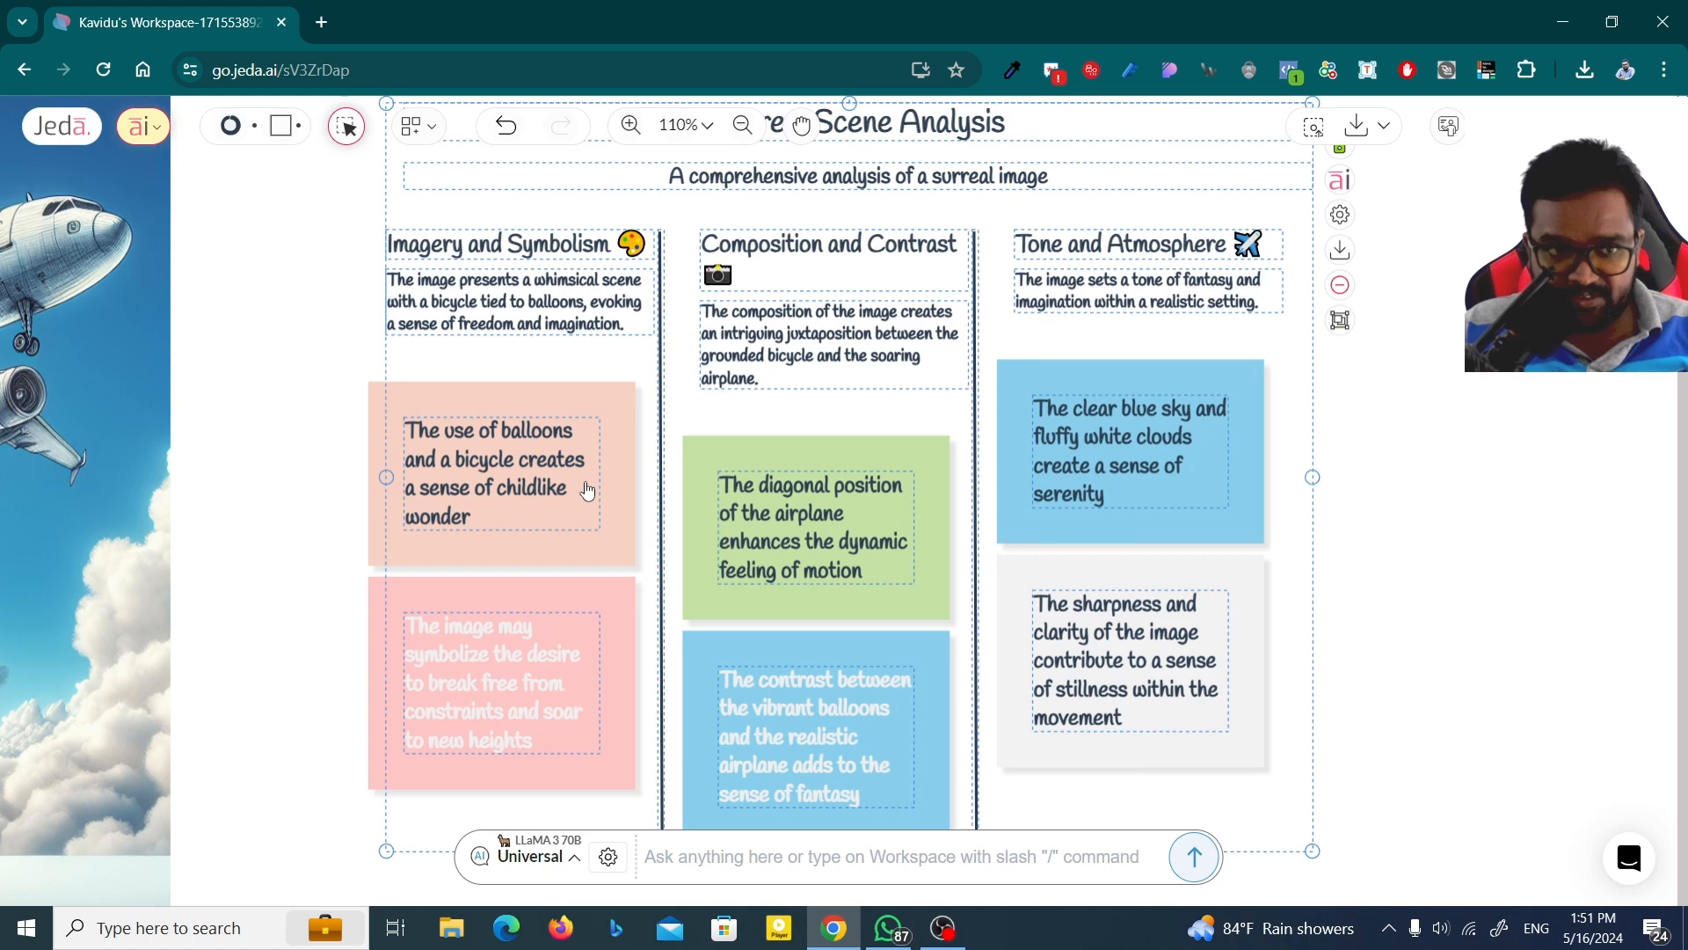
mouse_move(535, 496)
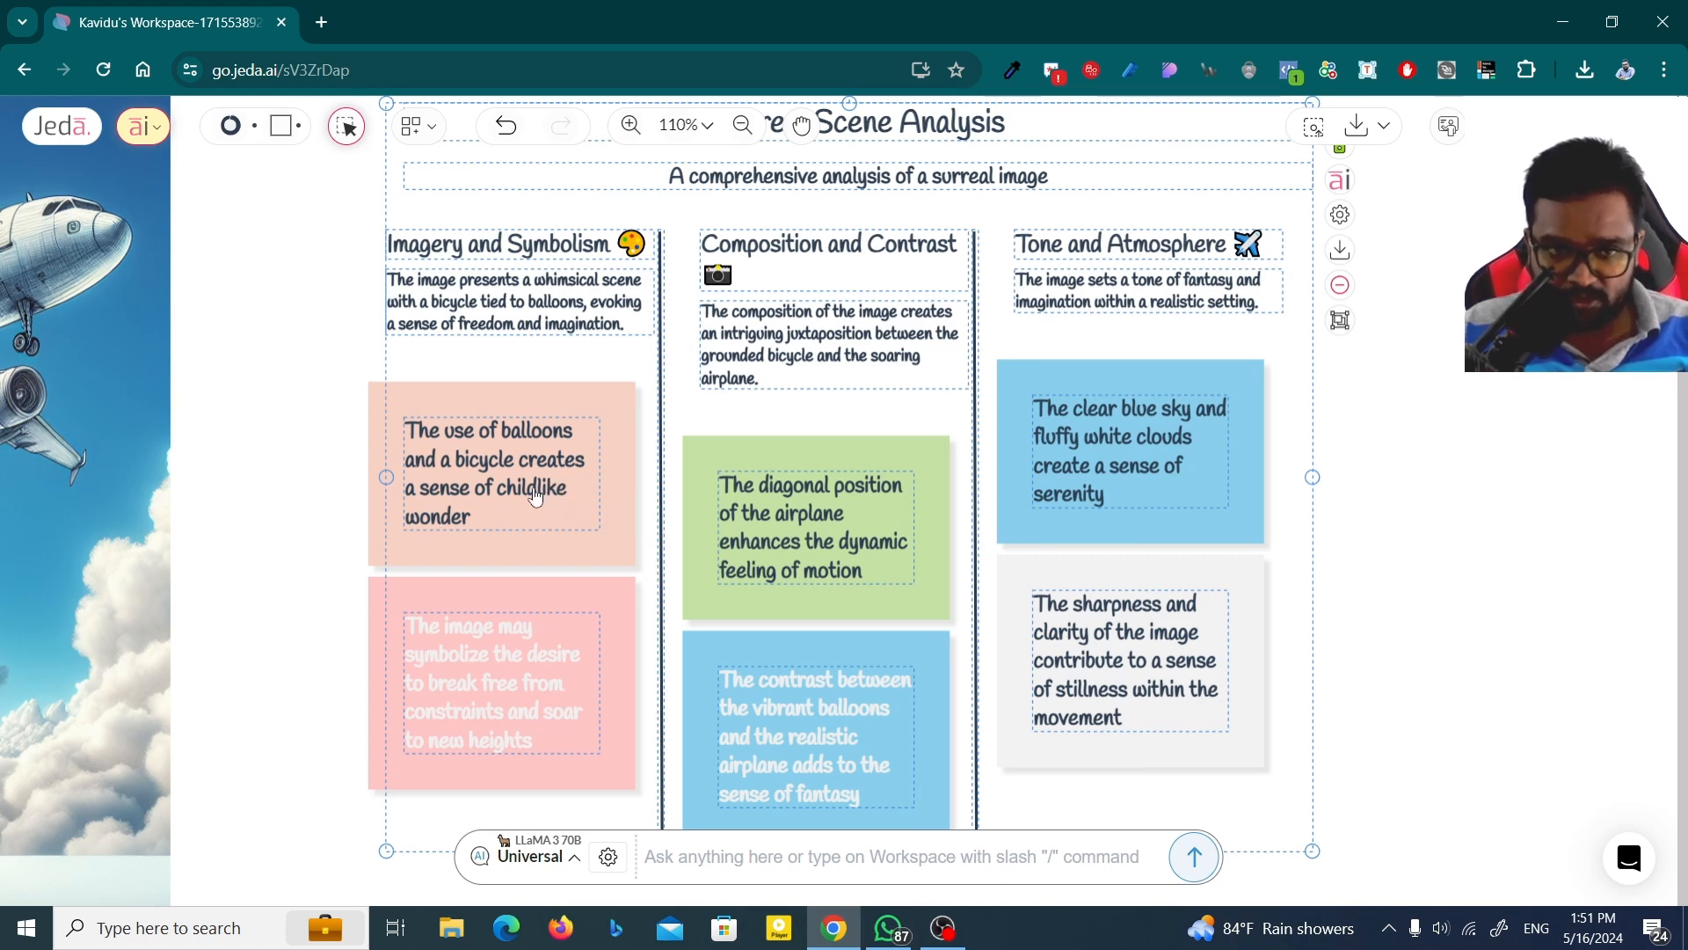
mouse_move(834, 512)
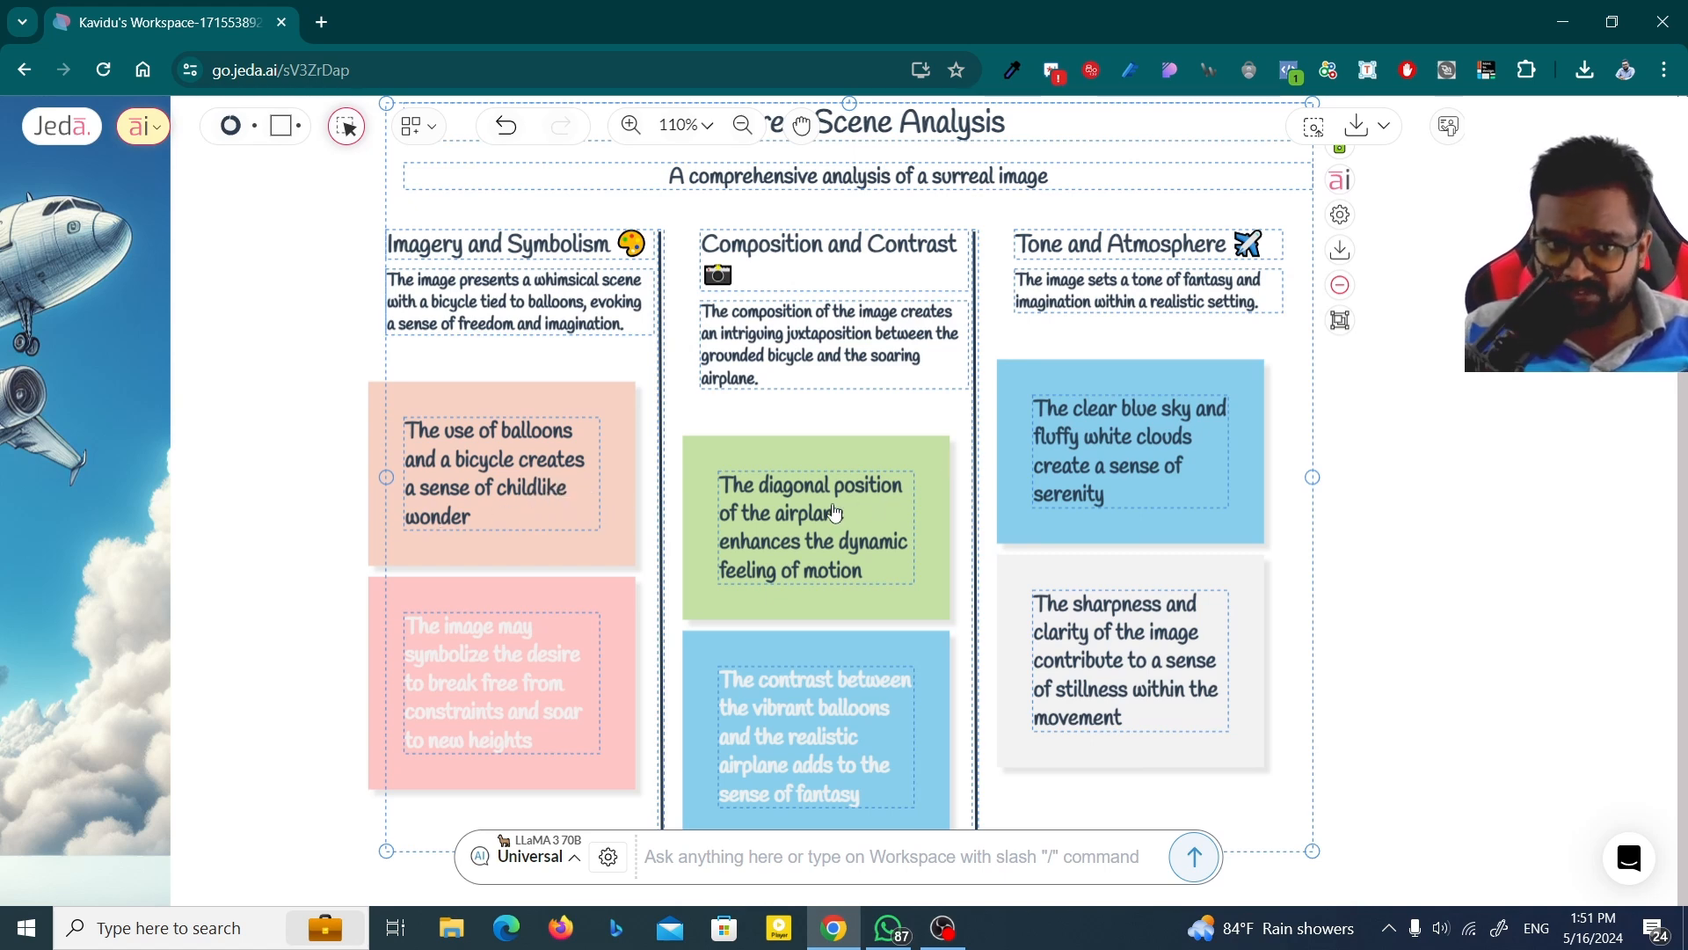
mouse_move(888, 554)
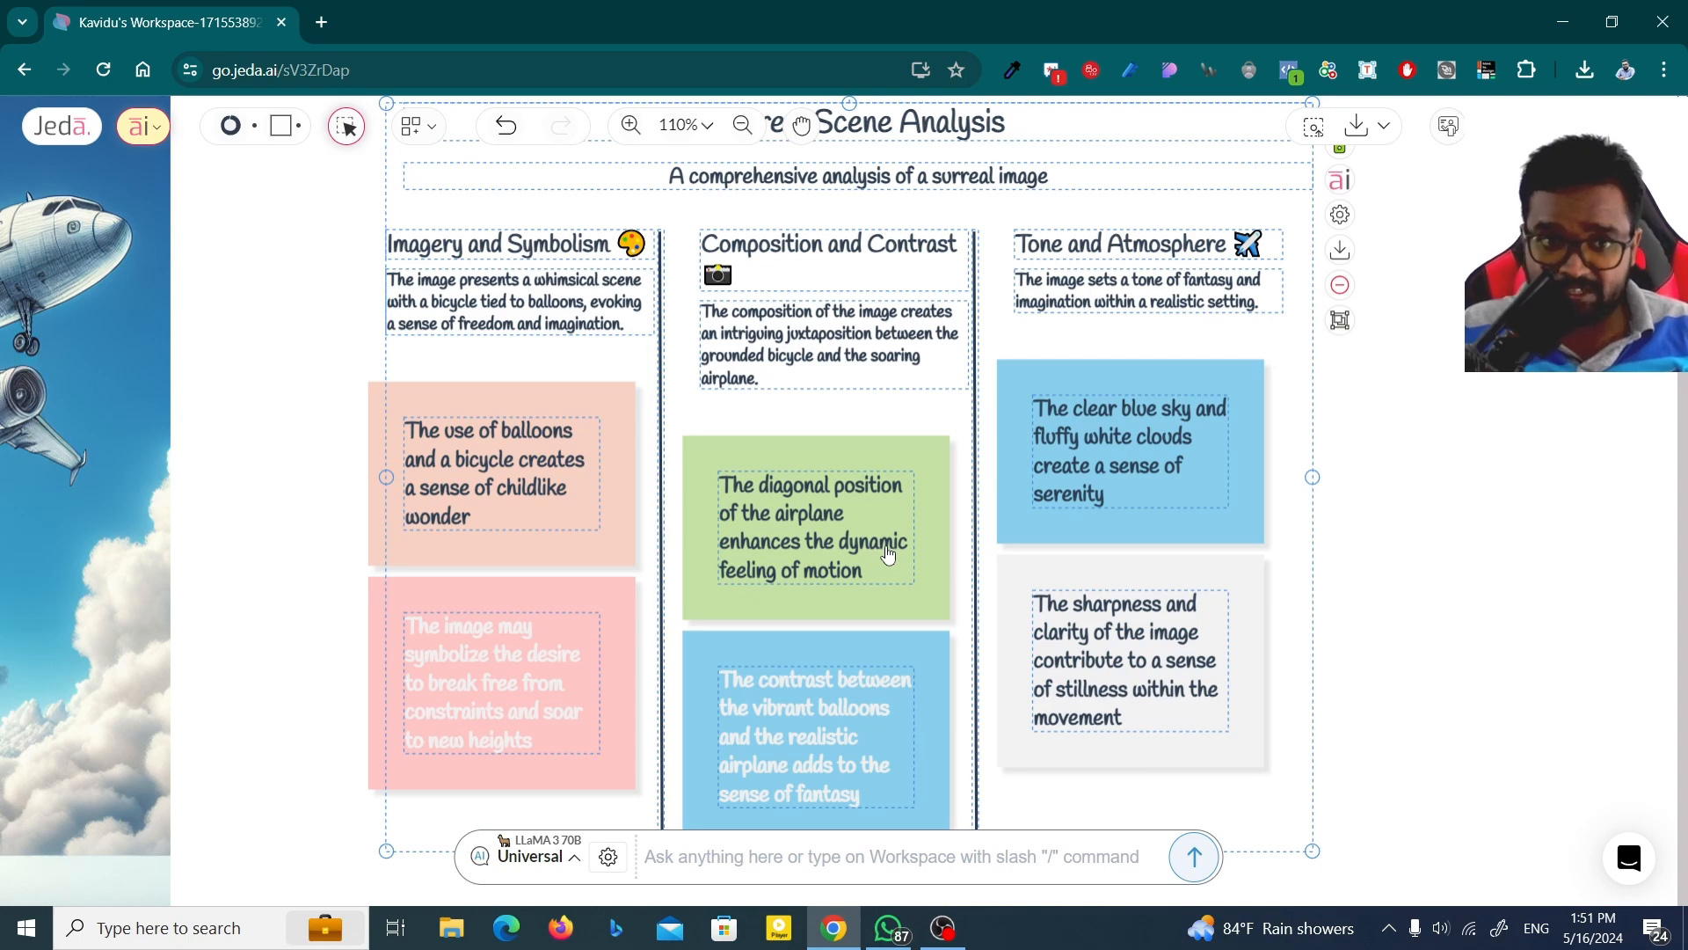